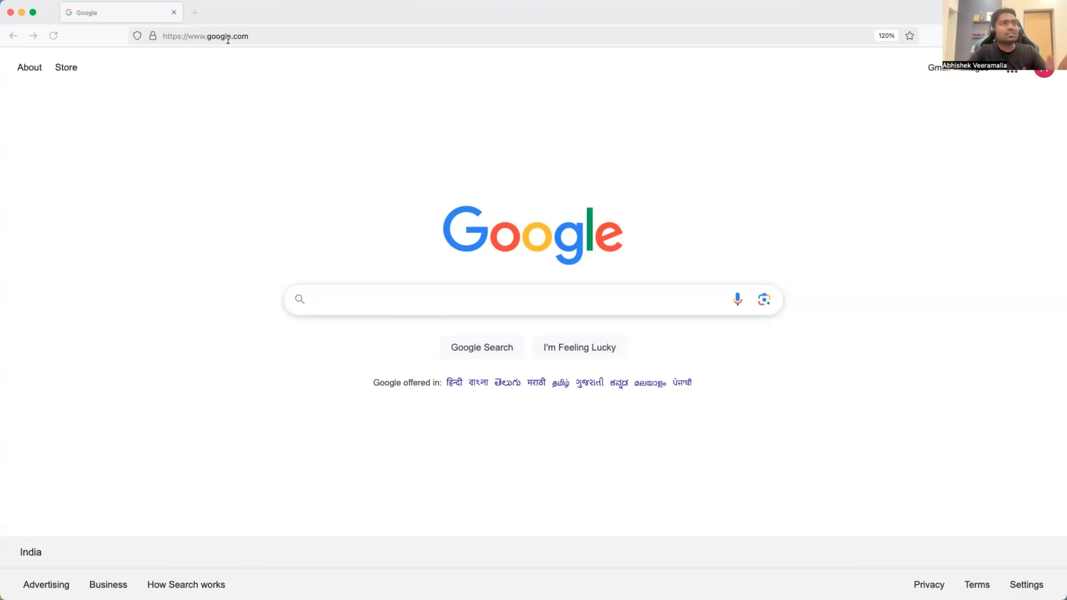
Search Google for 'product hunt' and go to the Product Hunt homepage.
type("product+hunt")
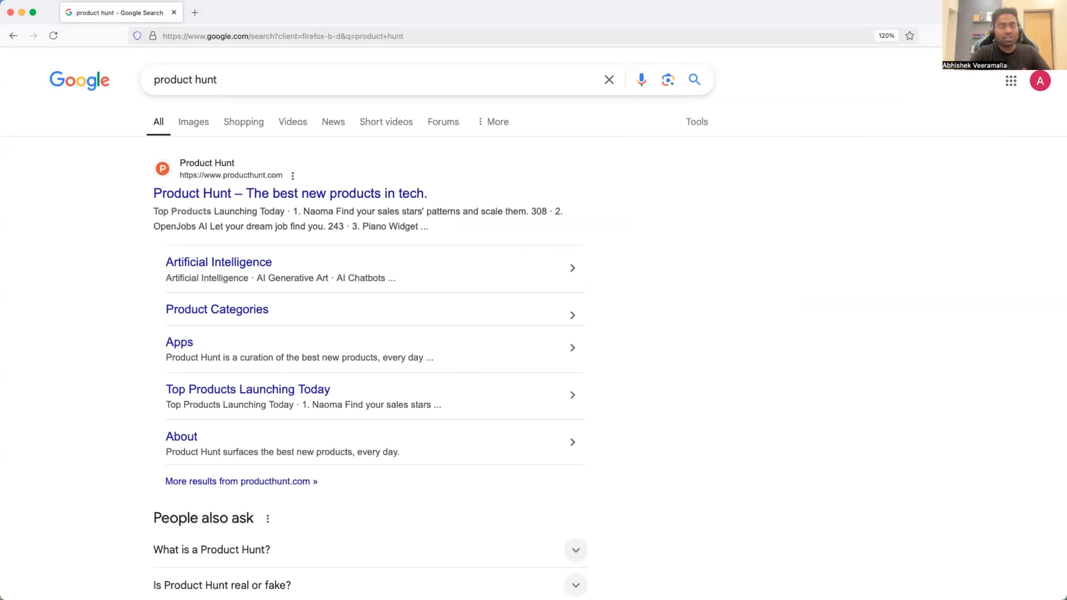
left_click(290, 194)
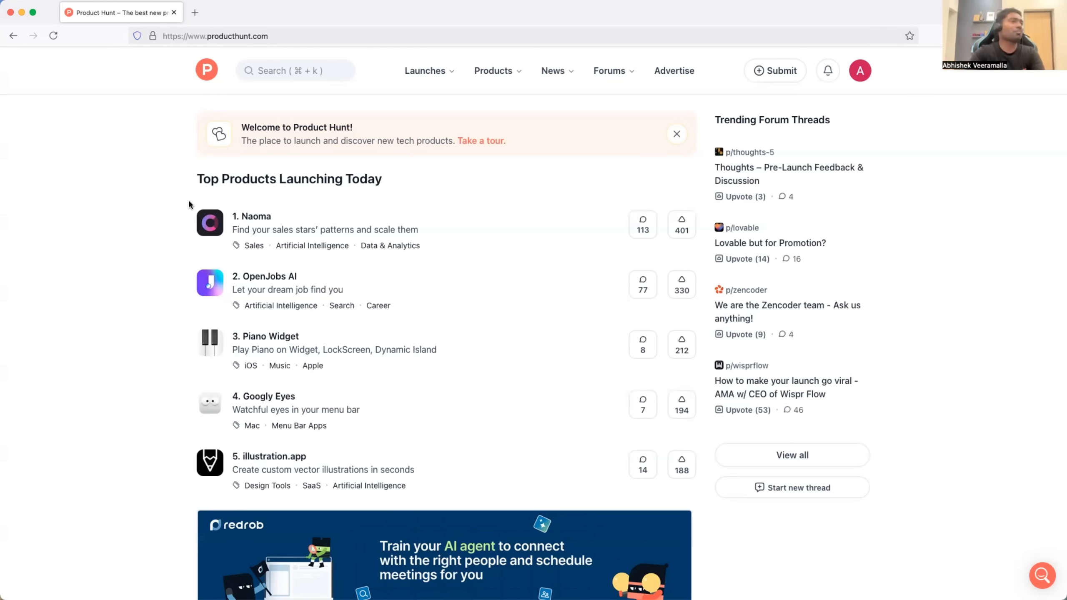
Run a Product Hunt site search for 'devops' to list matching products.
left_click(295, 70)
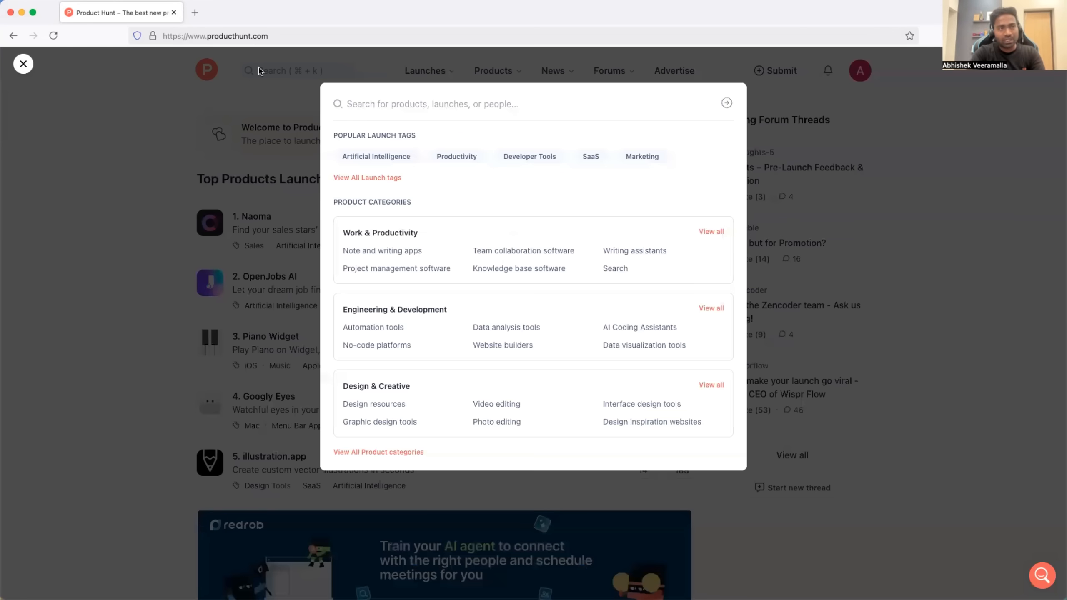
left_click(429, 104)
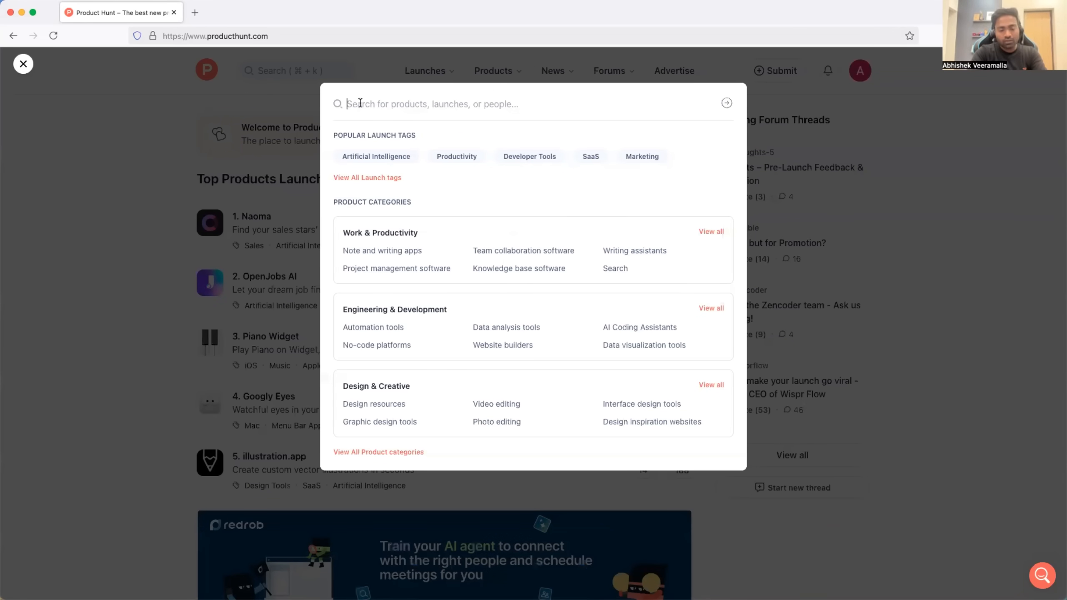
type("devops")
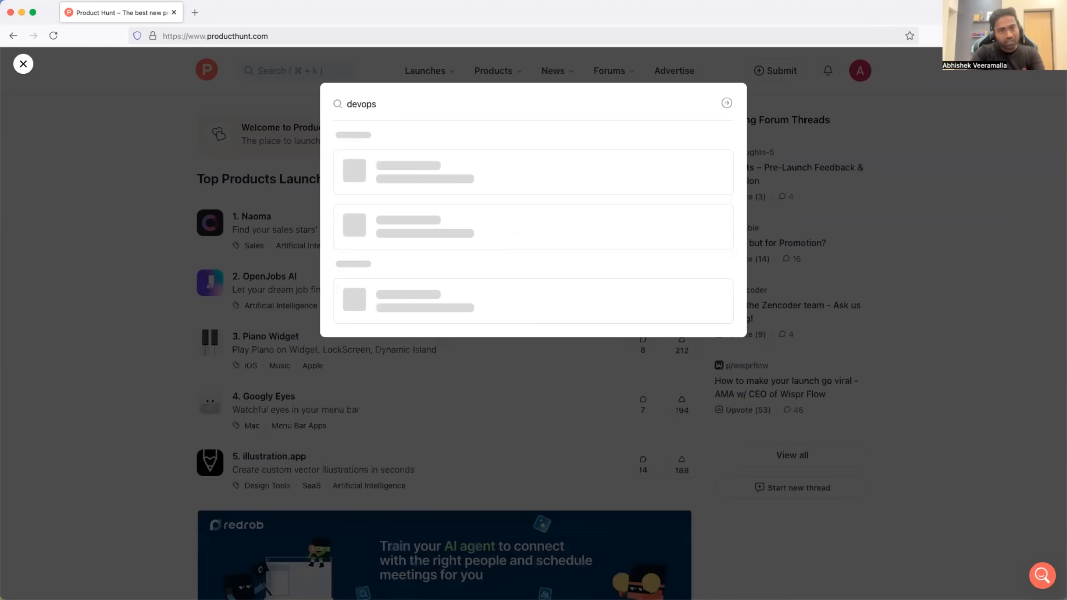
left_click(726, 102)
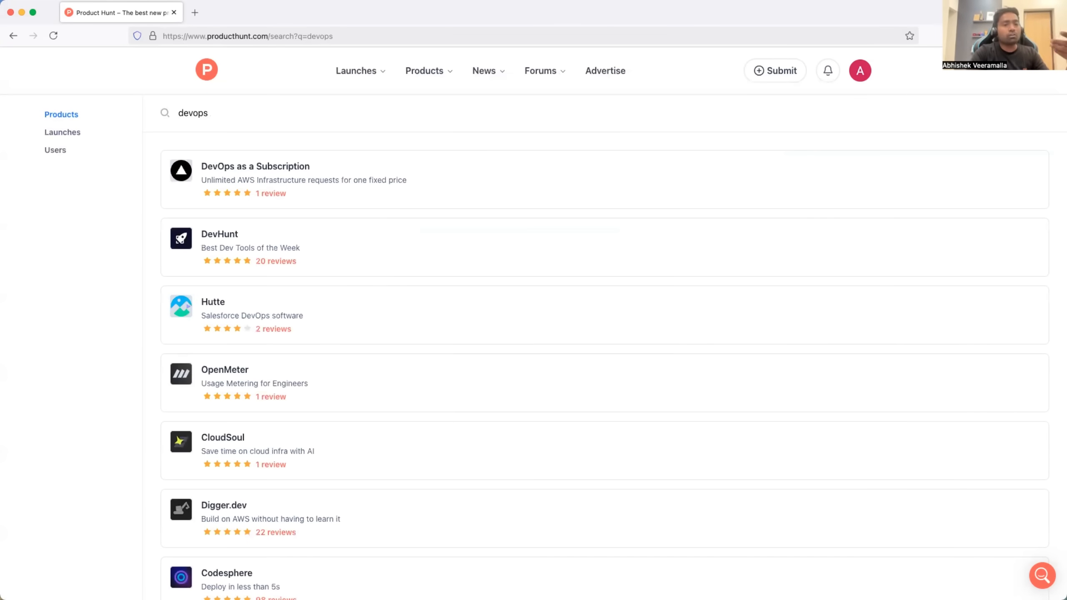
Switch the devops results to Launches and browse down the list to CTO.ai.
left_click(208, 113)
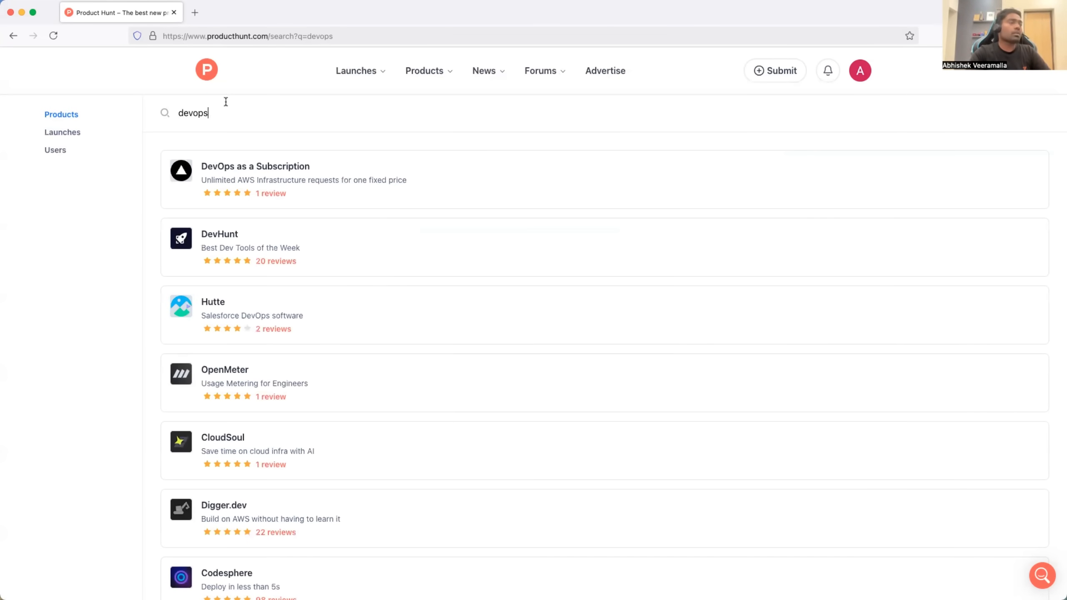
mouse_move(55, 150)
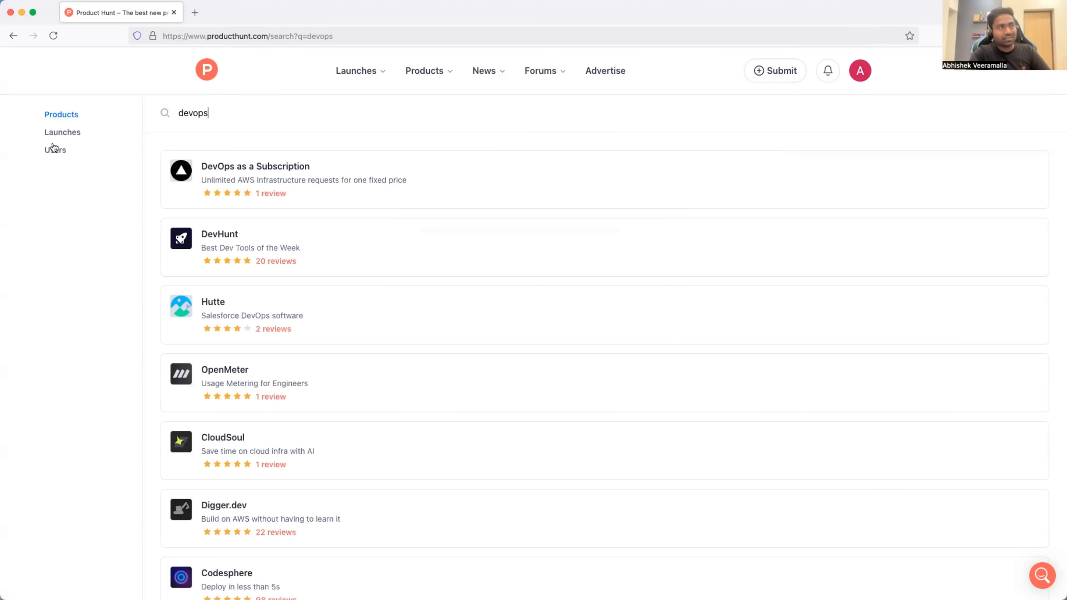
left_click(62, 132)
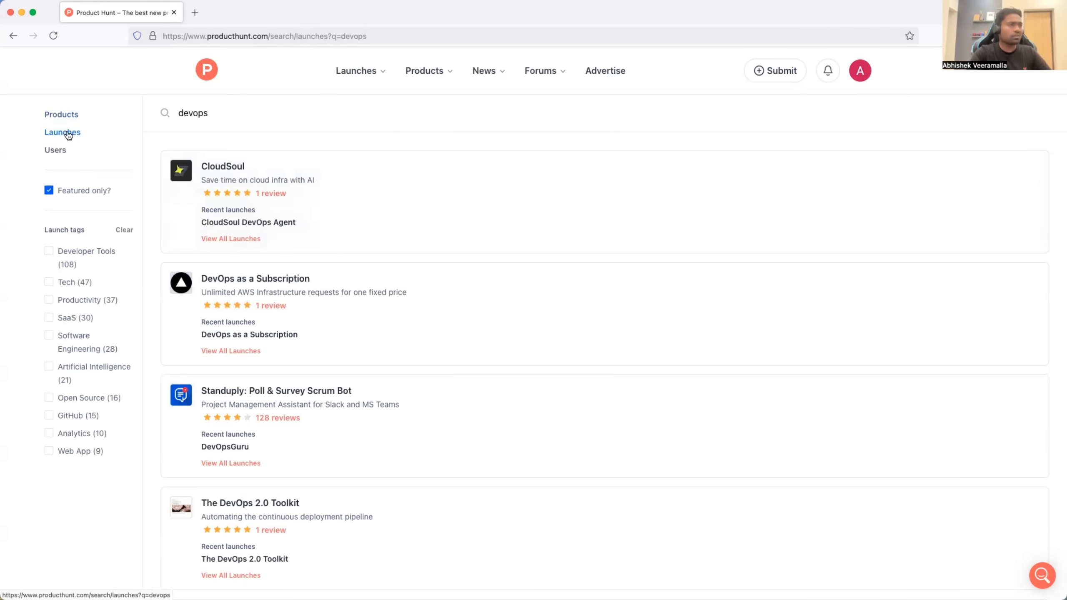
mouse_move(313, 180)
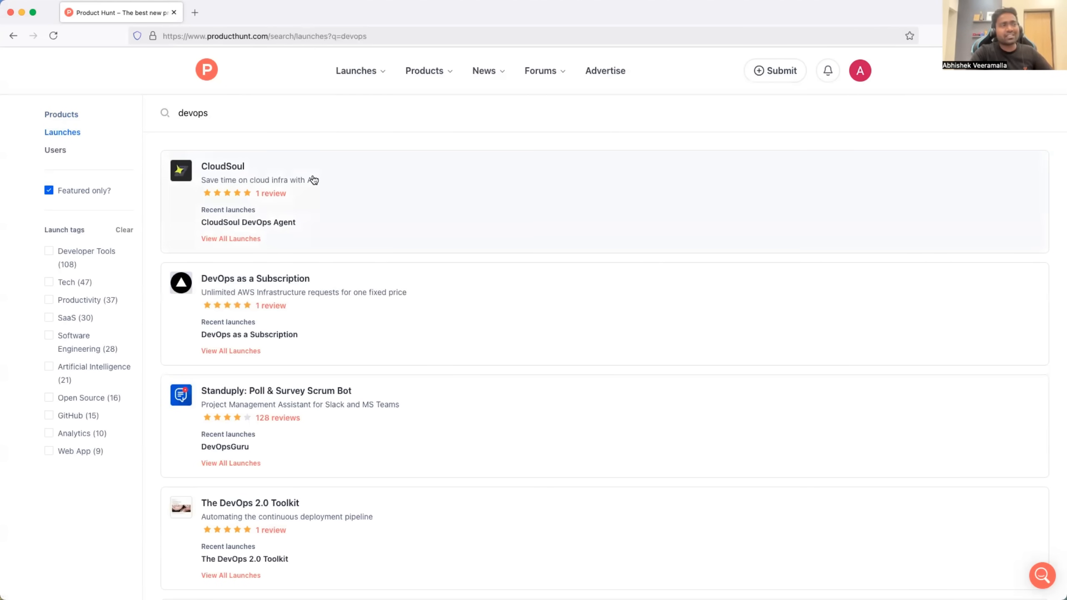
mouse_move(284, 324)
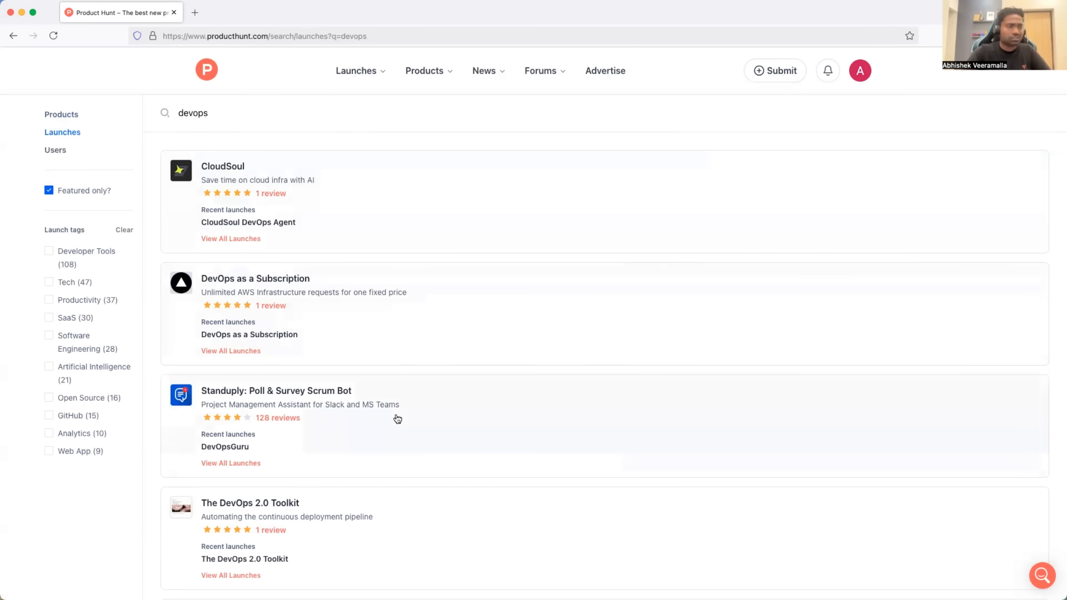
scroll("down", 3)
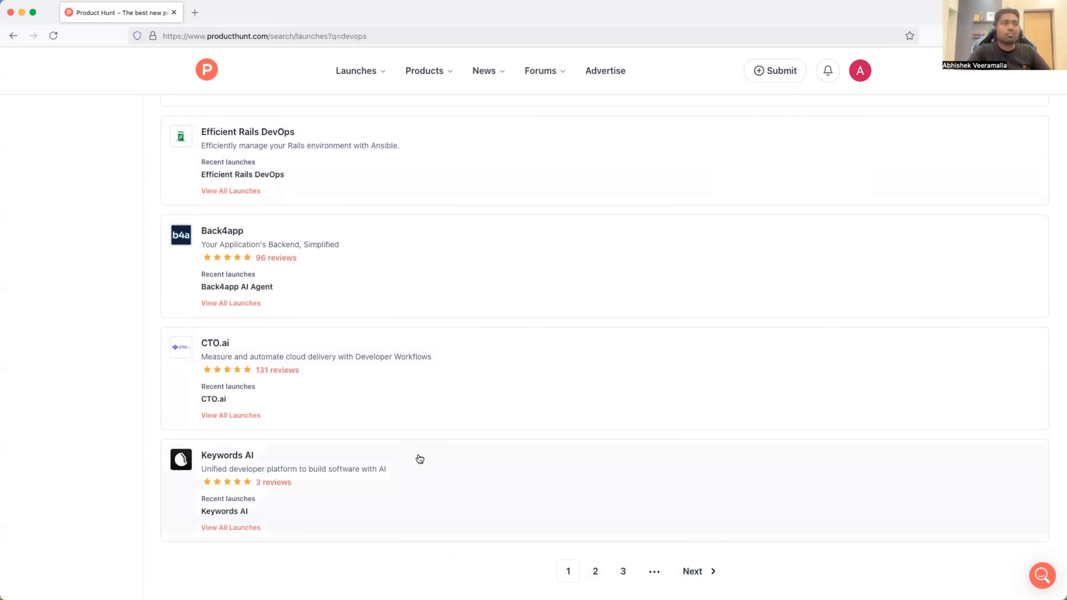
mouse_move(380, 320)
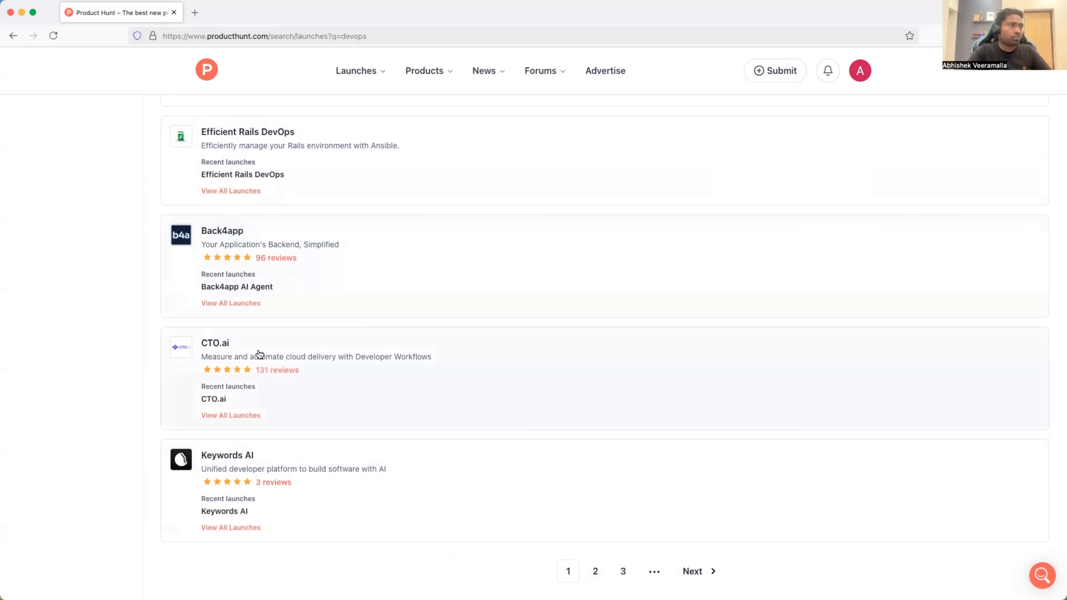
scroll("down", 3)
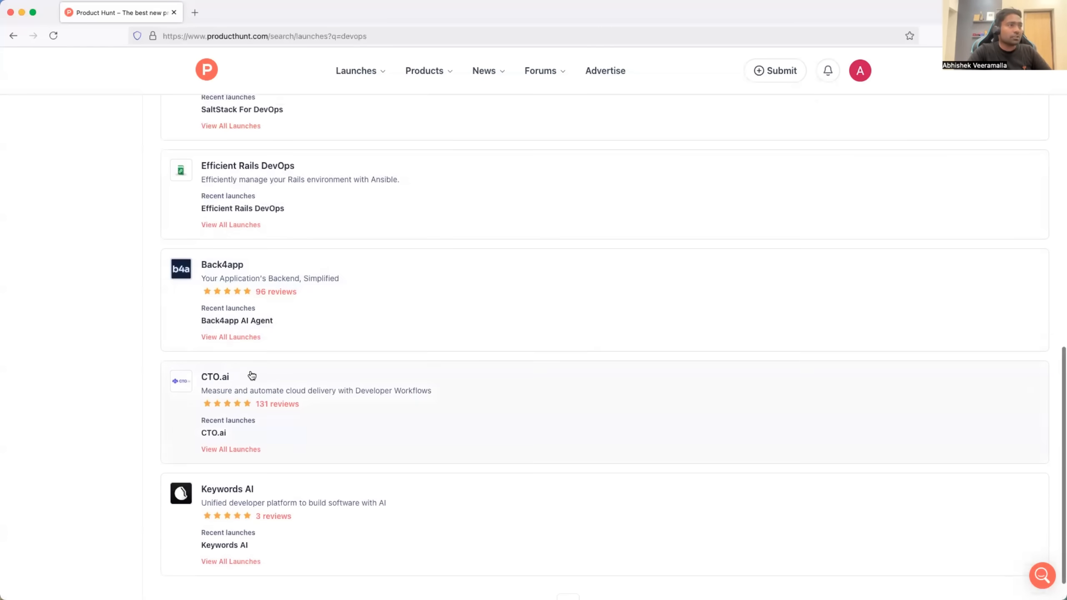
scroll("down", 3)
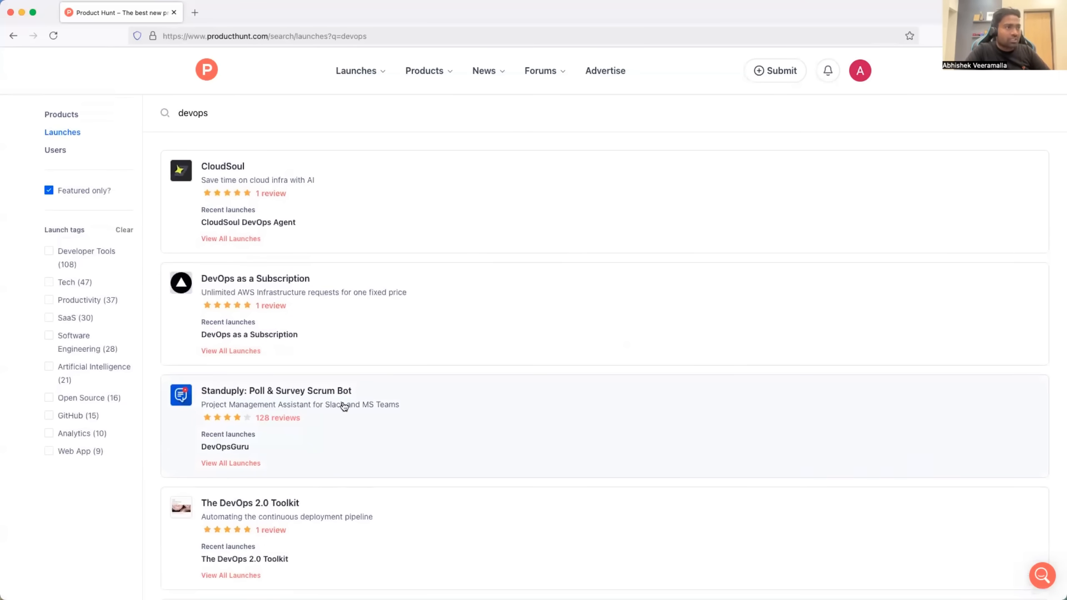
scroll("down", 3)
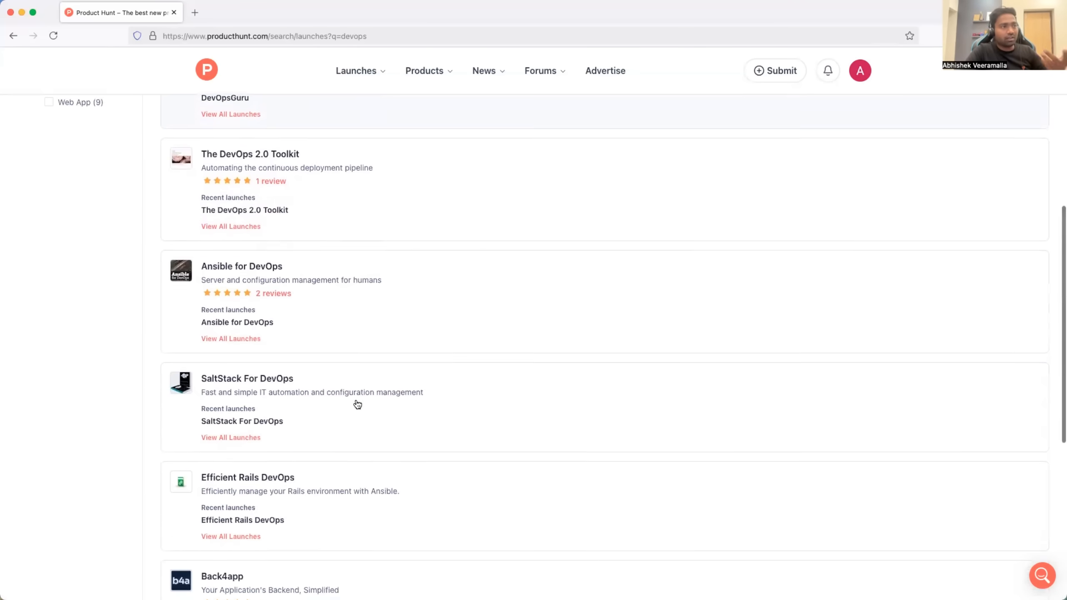
scroll("down", 3)
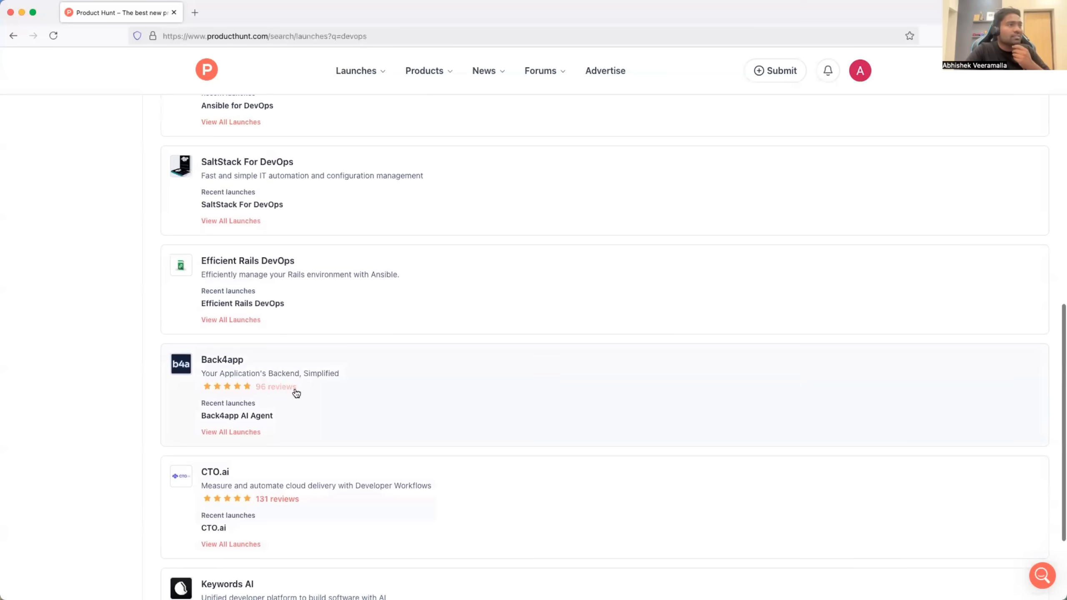
scroll("down", 3)
type("CTO AI")
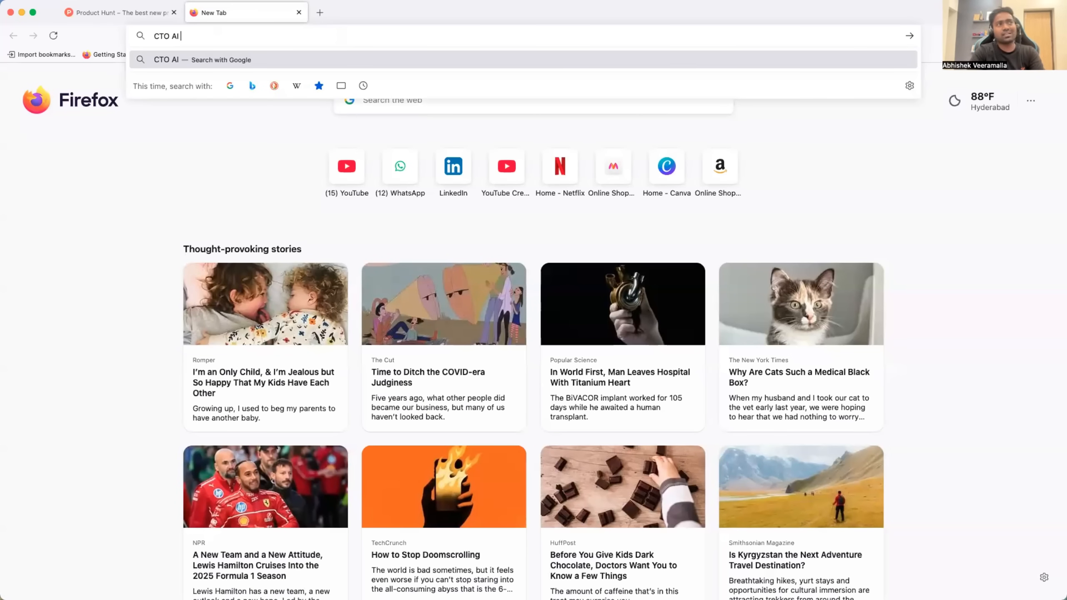
Search Google for 'CTO AI careers' and go to CTO.ai's careers page.
type("careers&jbr=sep:0")
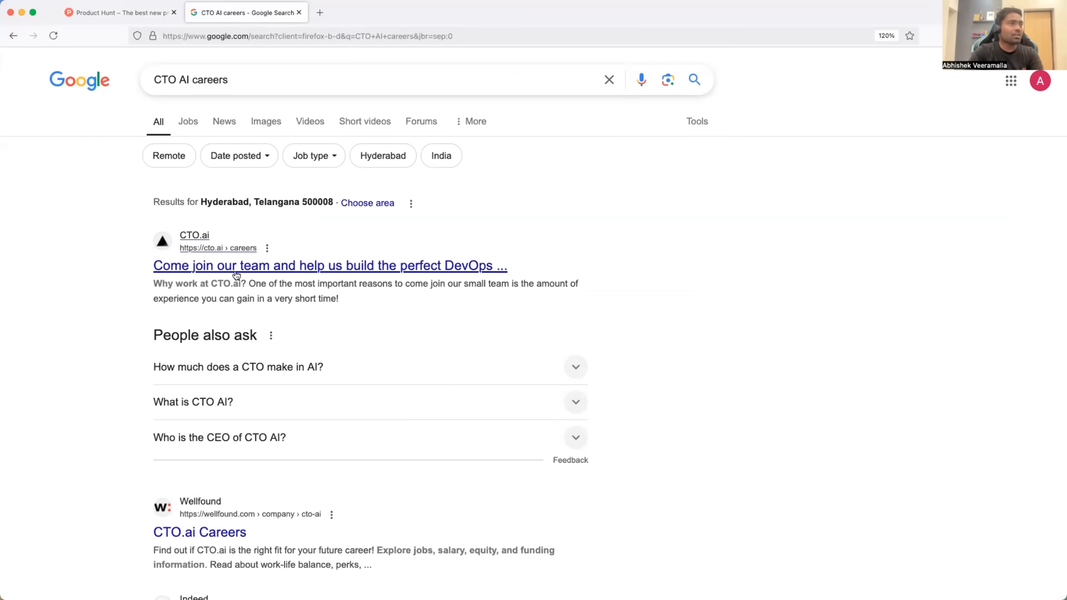
left_click(329, 265)
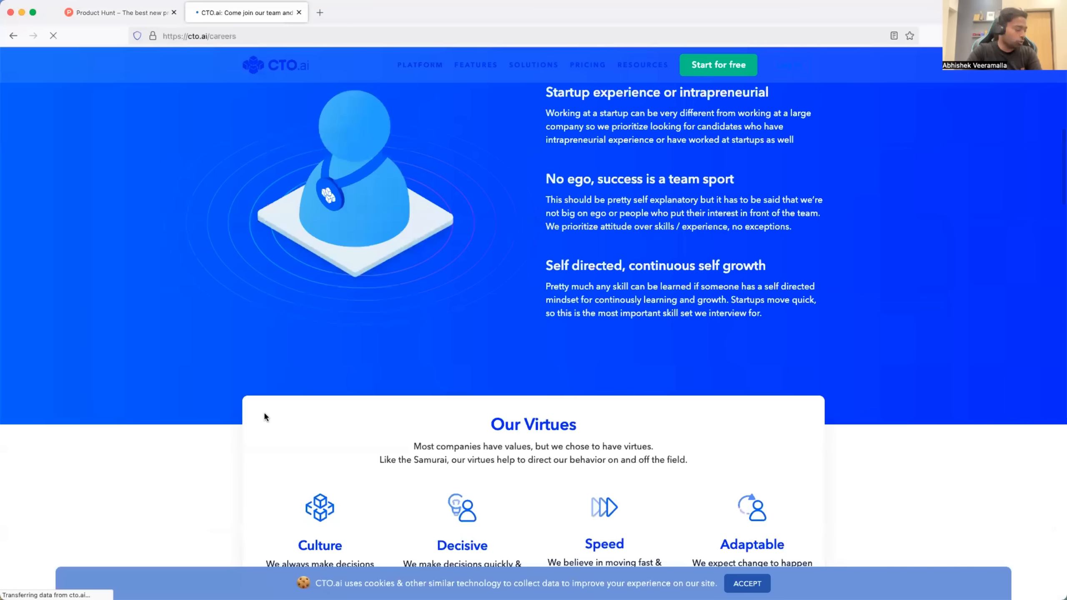
Check the remote open positions table and pick the Senior Software Engineer (Platform - DevOps) role.
scroll("down", 3)
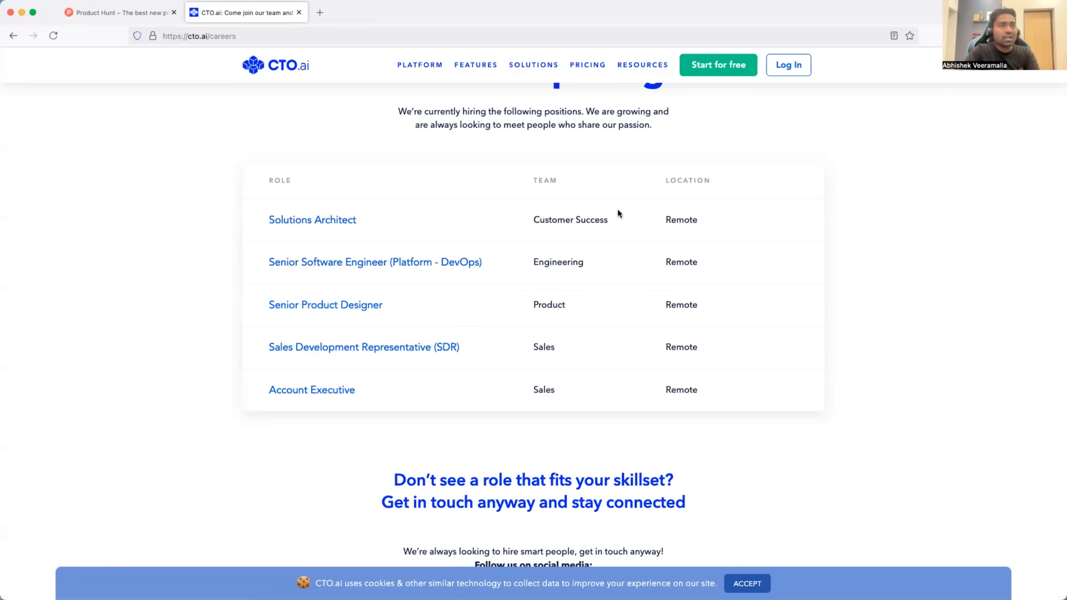
double_click(687, 180)
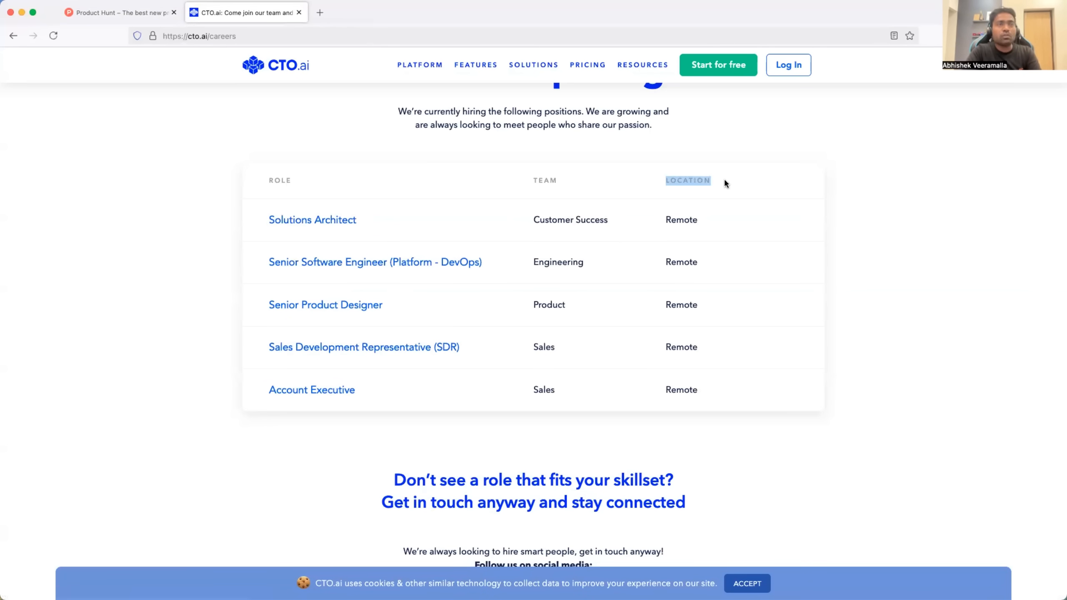
mouse_move(695, 420)
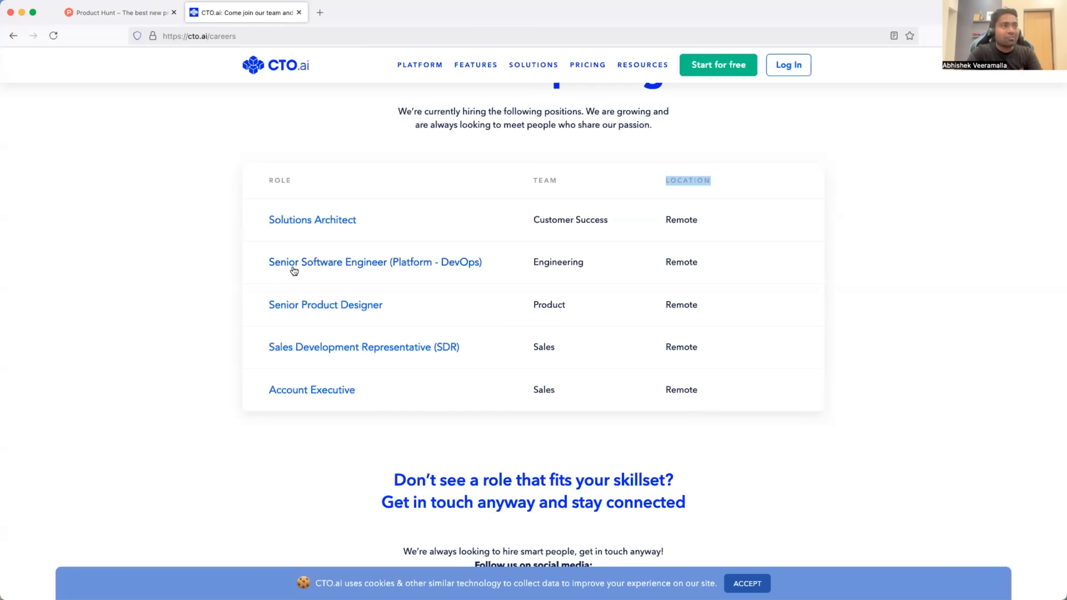
left_click(375, 262)
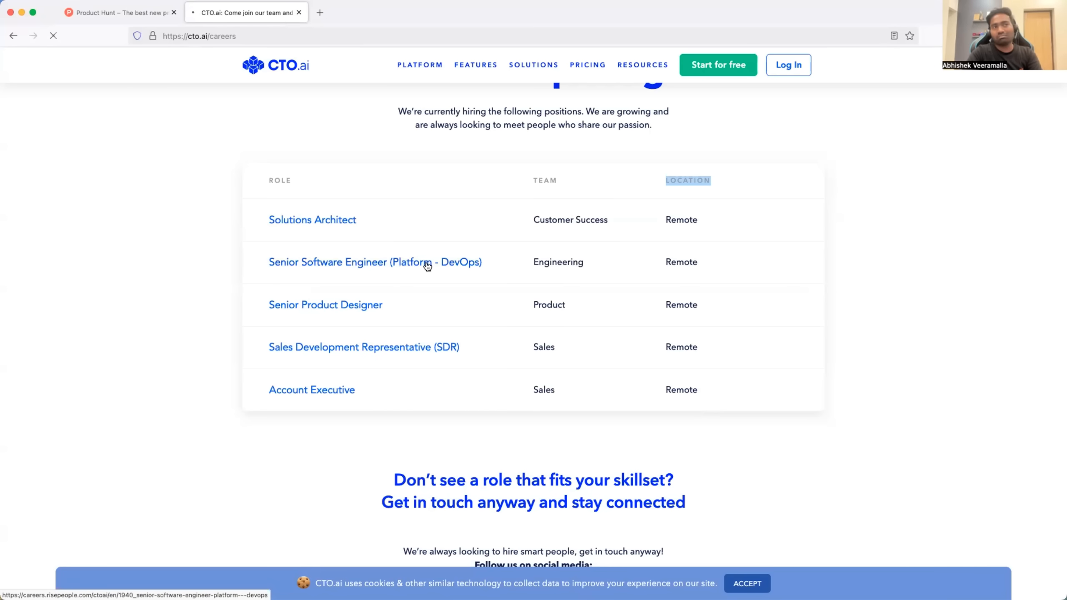
Read the posting, noting the 5+ years experience and Kubernetes, CI/CD, Terraform requirements.
left_click(375, 262)
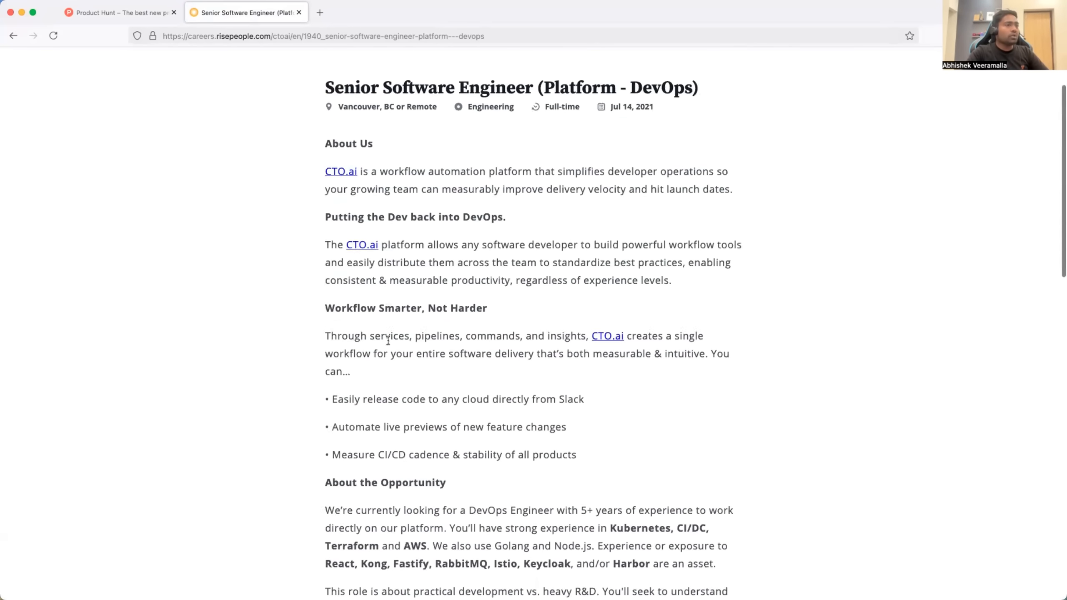
scroll("down", 3)
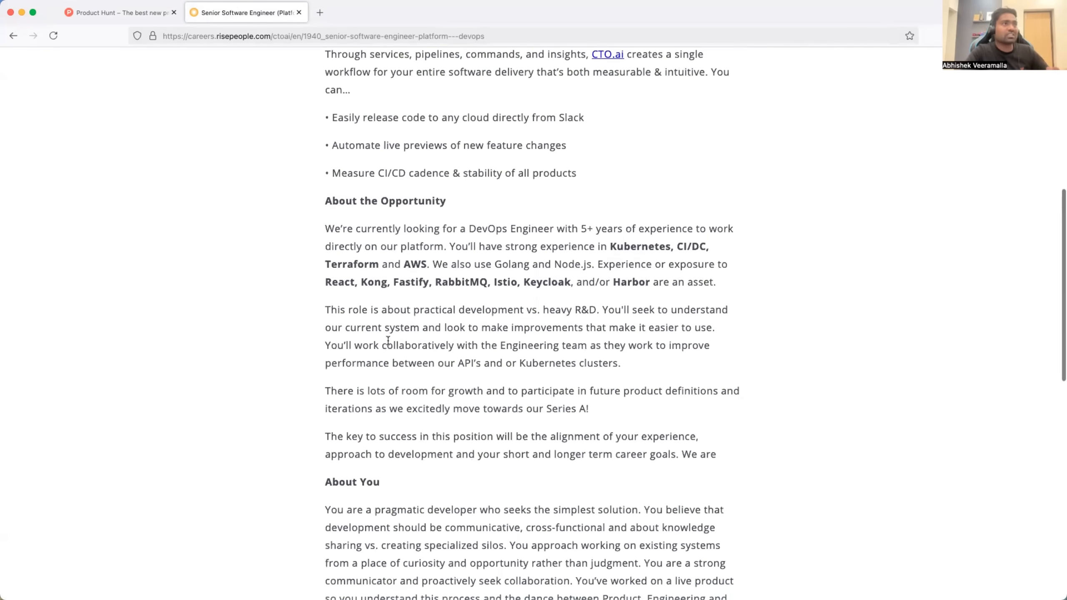
scroll("up", 3)
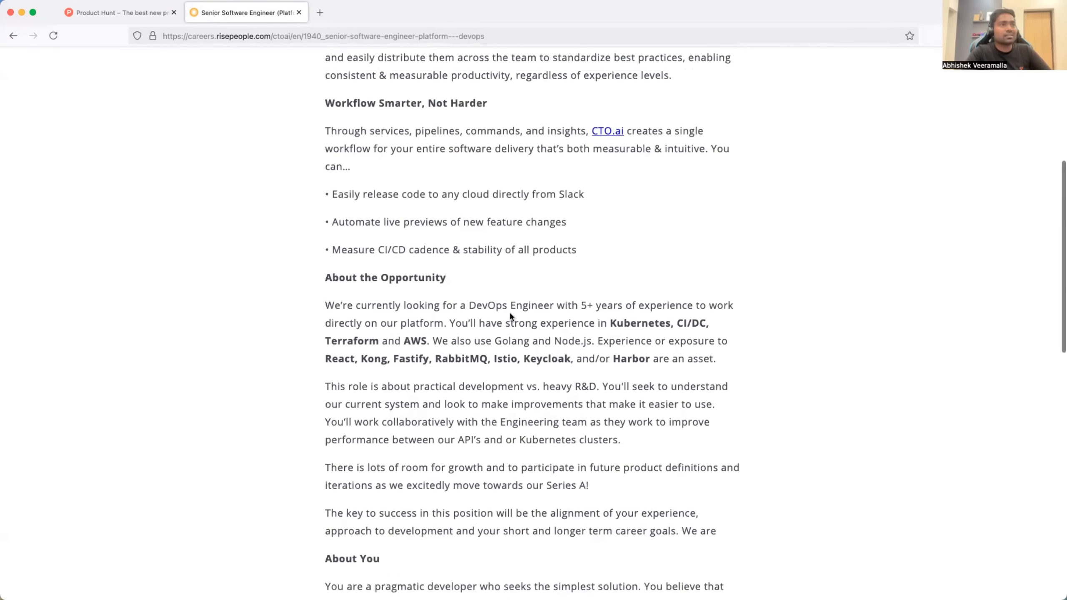
left_click_drag(333, 305, 545, 305)
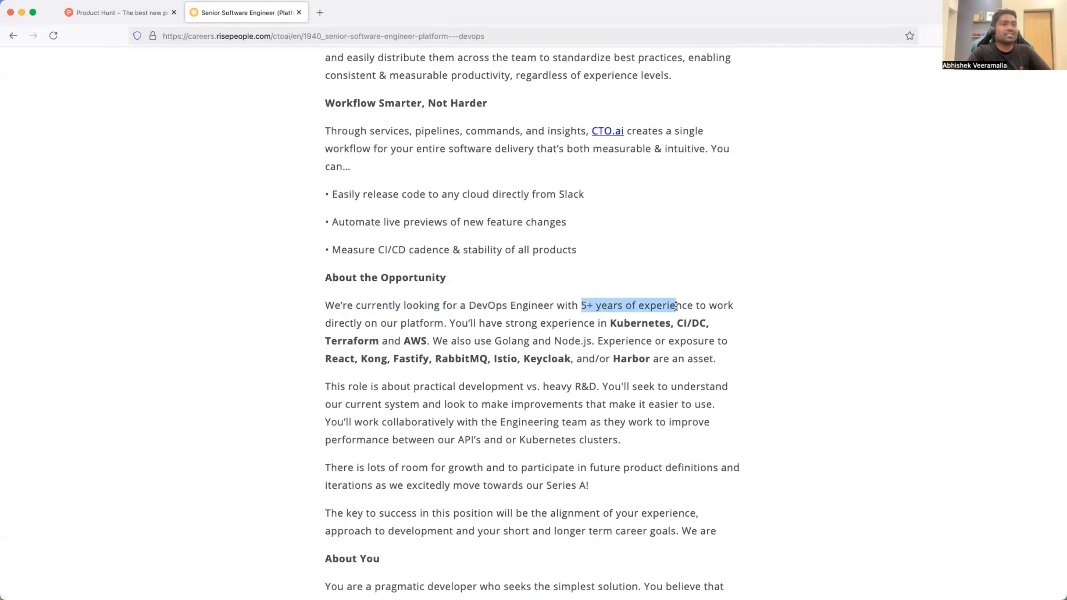
left_click(629, 321)
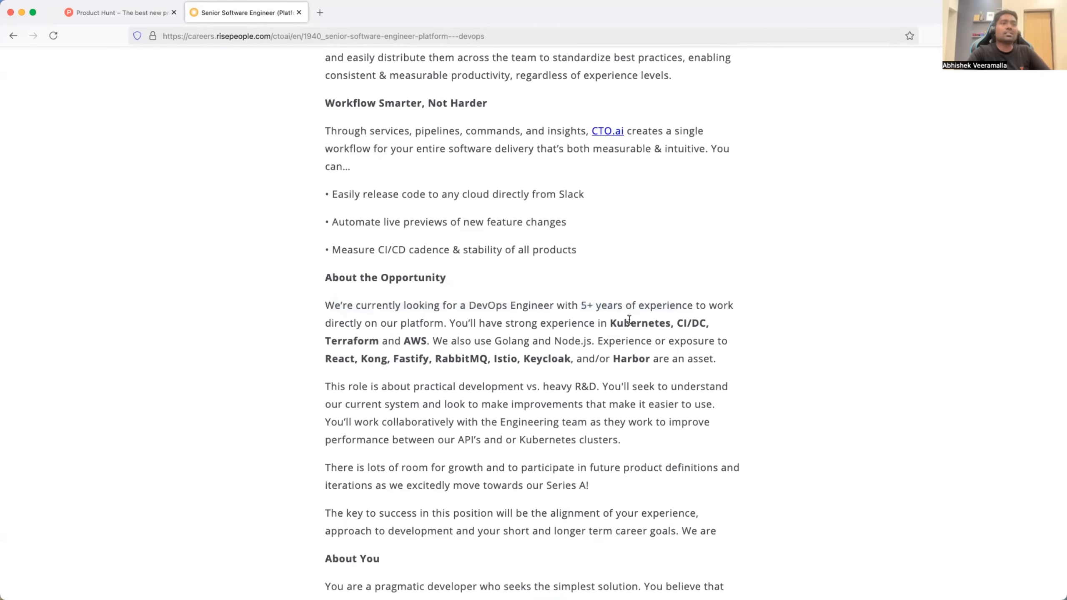
left_click_drag(626, 323, 721, 341)
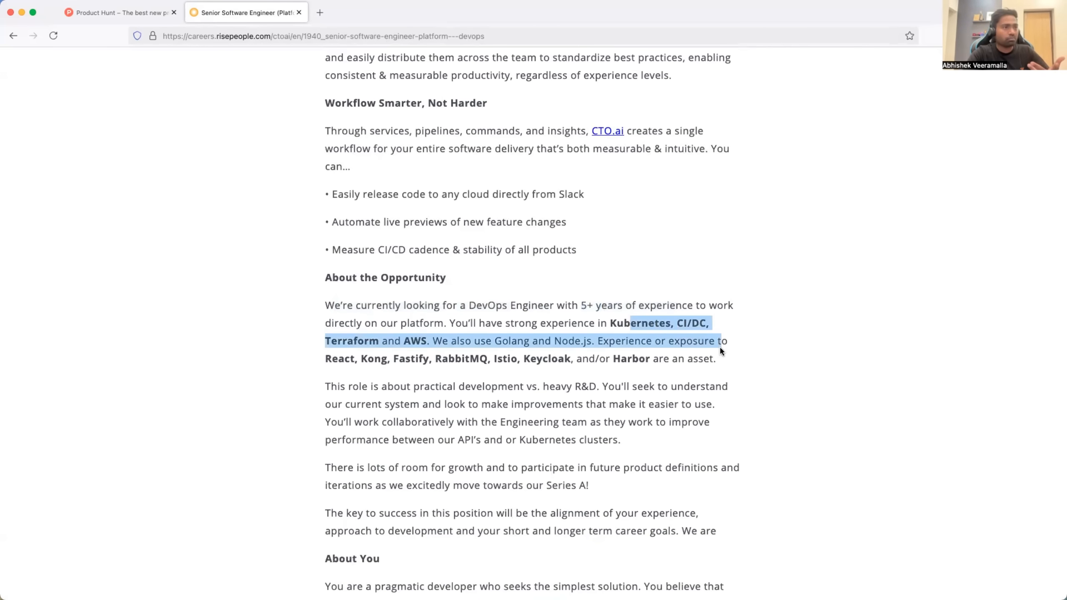
scroll("down", 3)
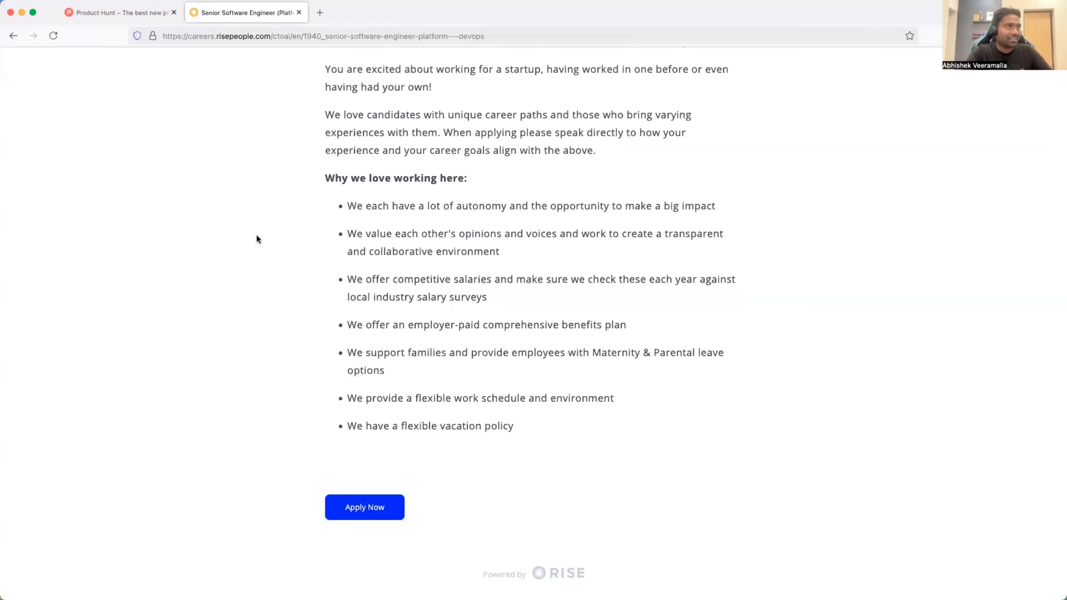
Return to the Product Hunt devops search results tab.
left_click(116, 13)
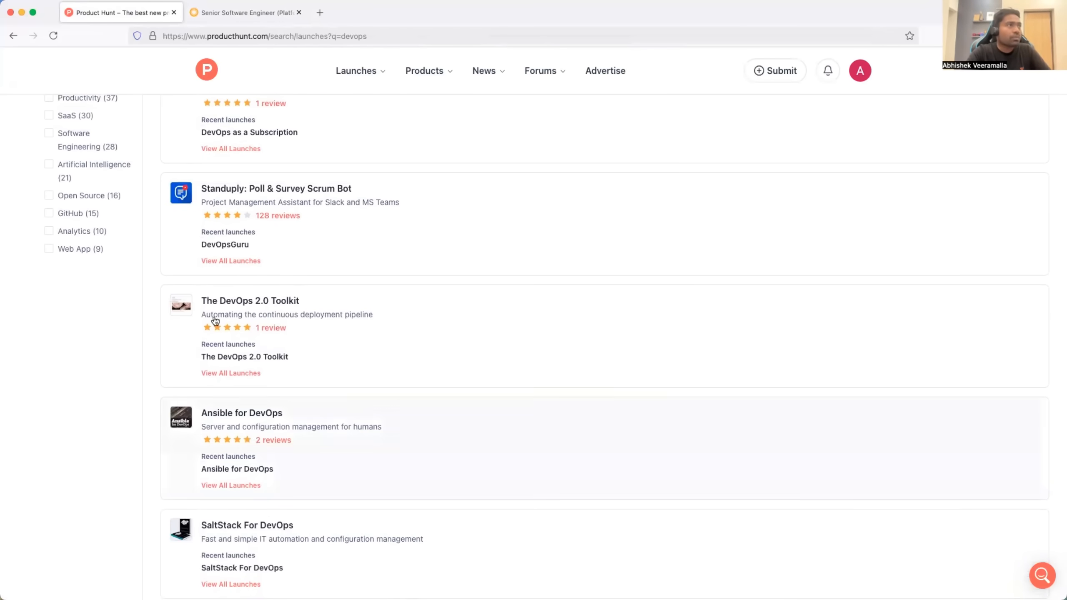
Browse the devops Products results down past Codesphere, then start a 'codesphere careers' search.
left_click(61, 114)
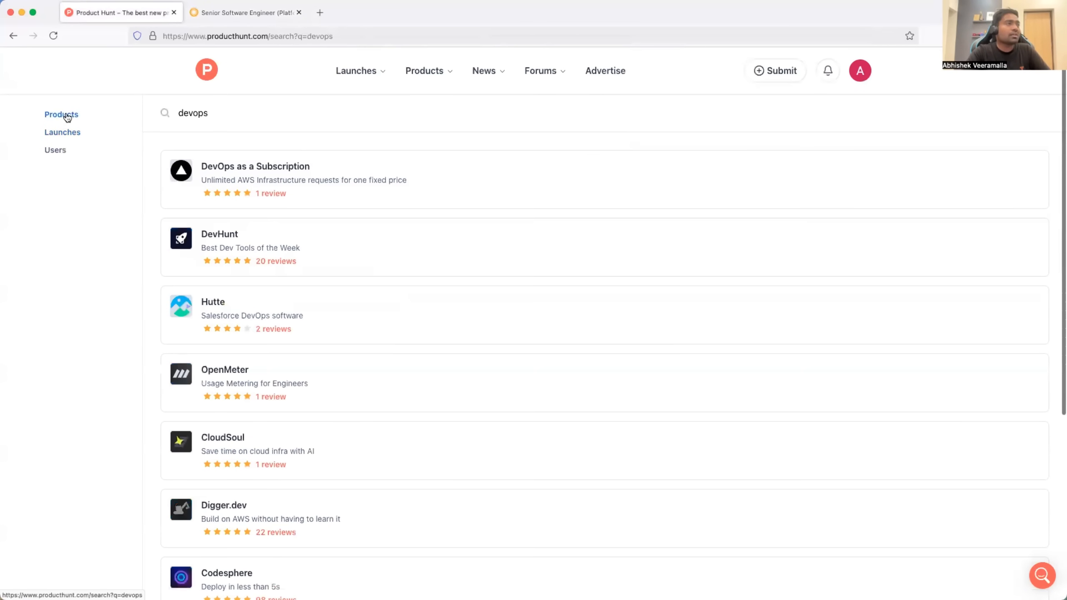
scroll("down", 3)
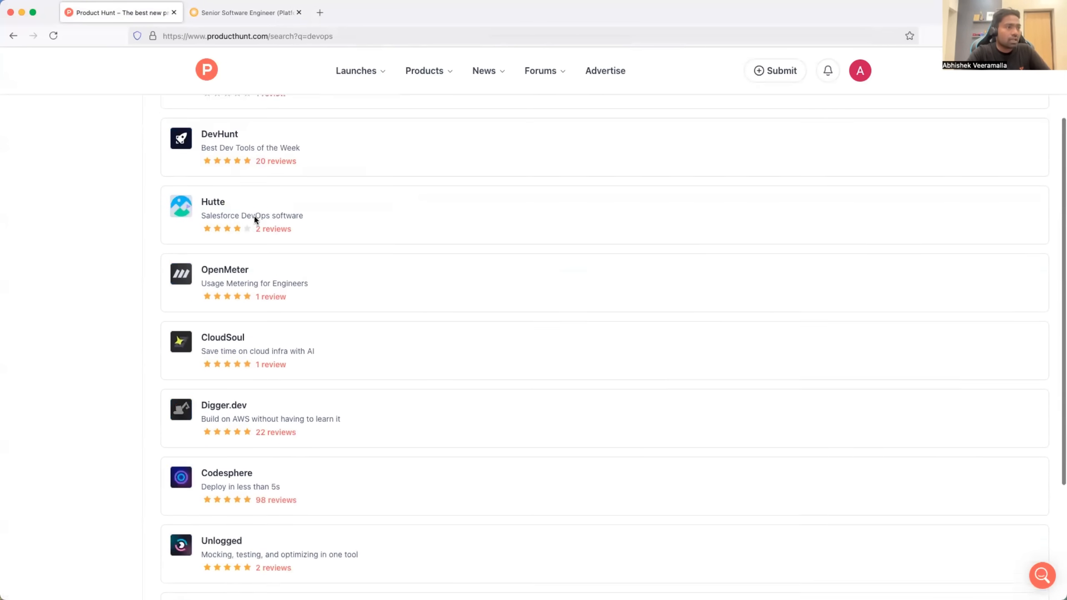
scroll("down", 3)
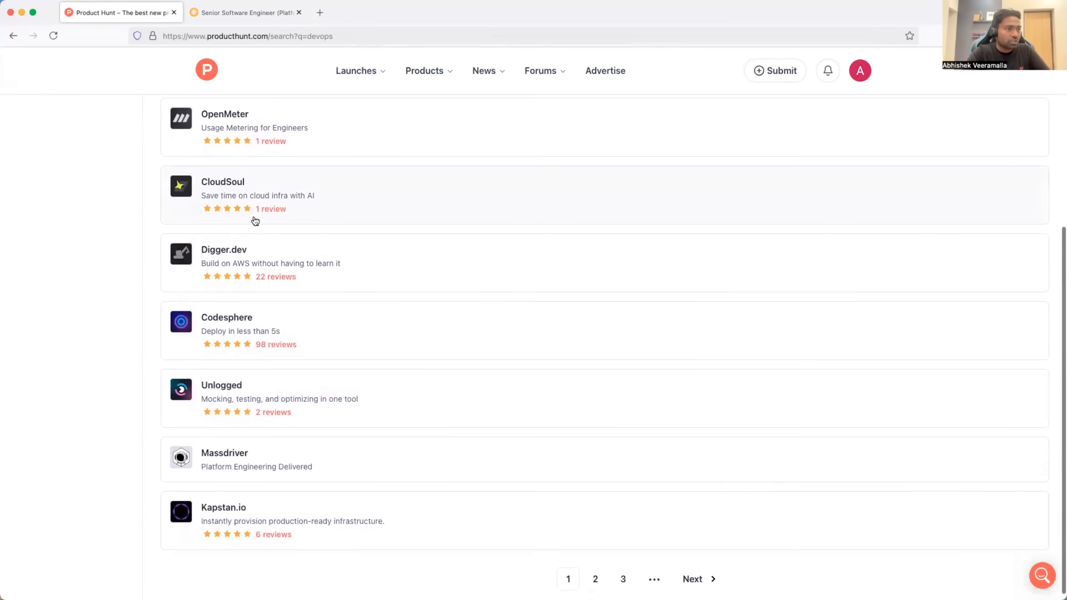
scroll("down", 3)
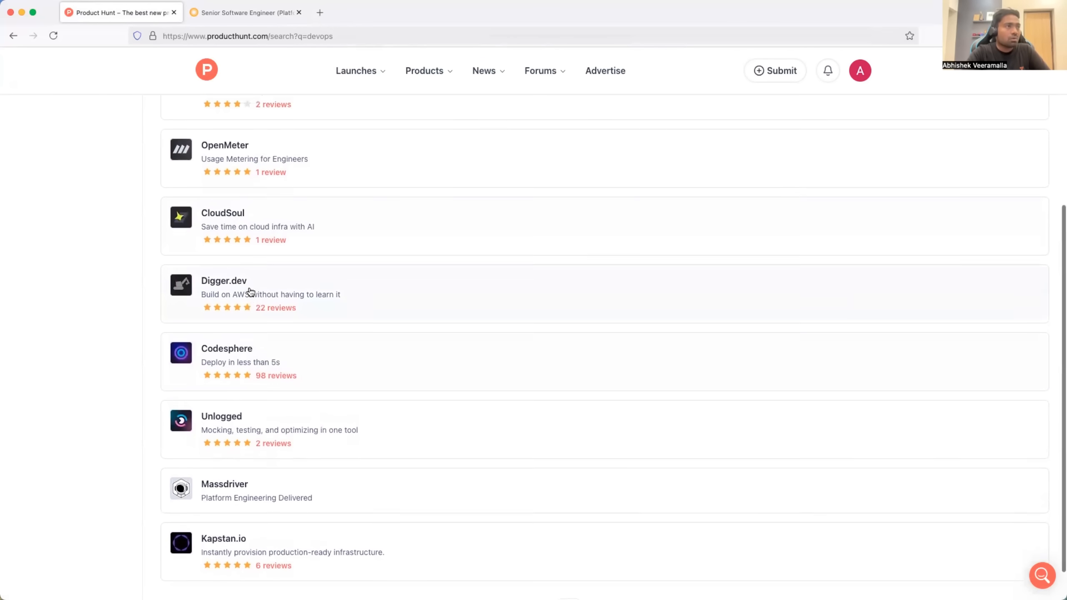
scroll("down", 3)
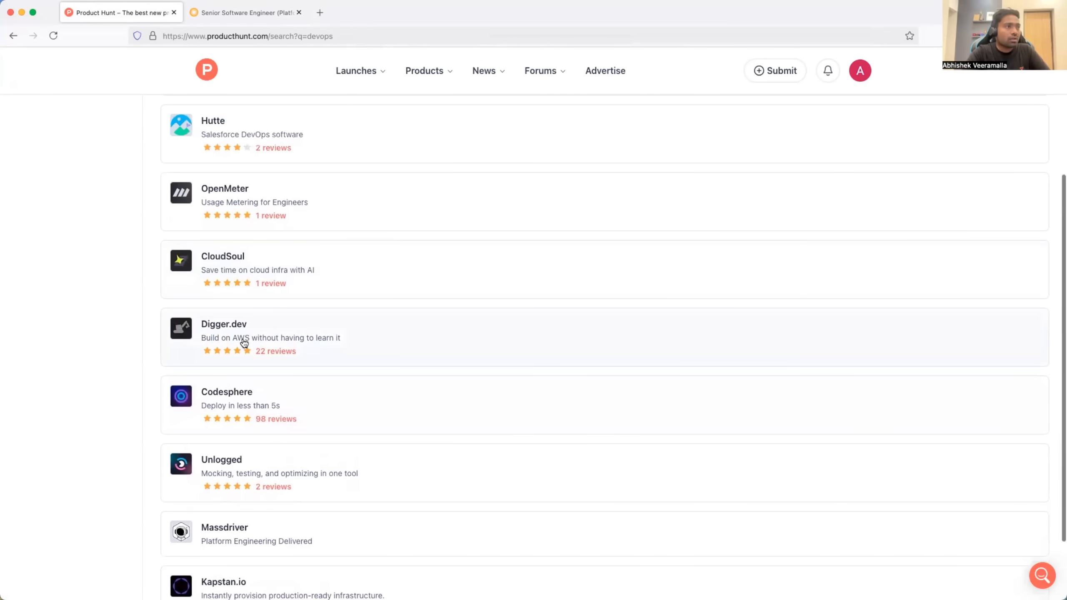
scroll("down", 3)
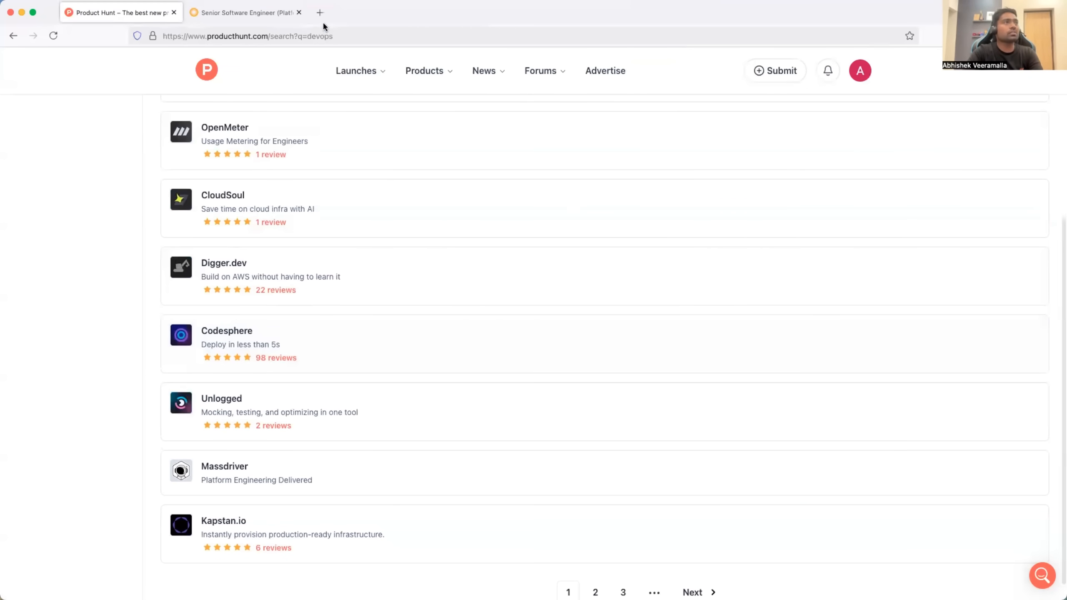
type("codesphere careers")
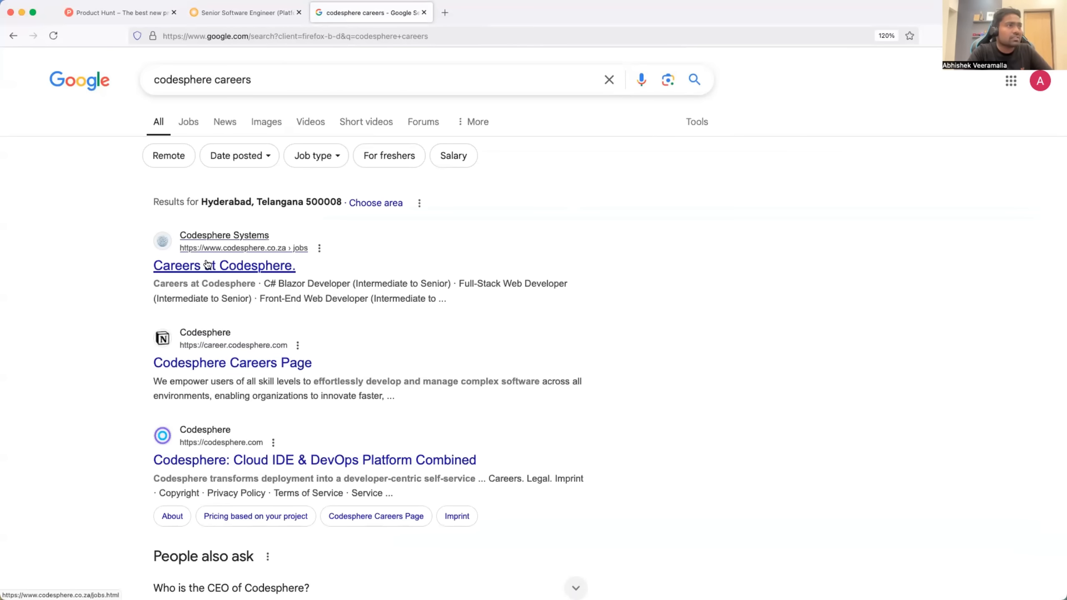
mouse_move(232, 362)
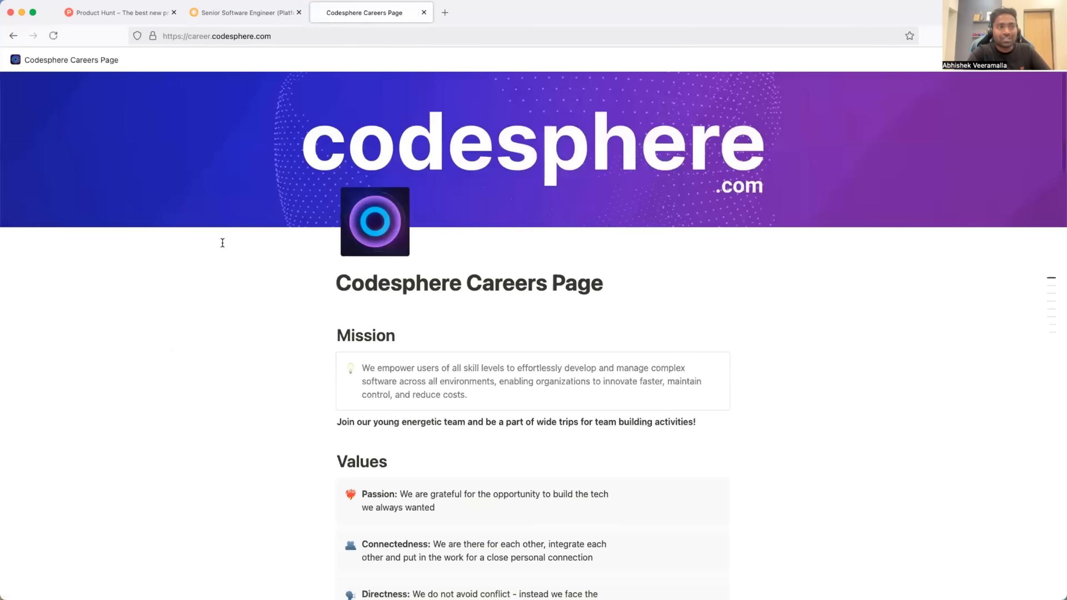
Scroll Codesphere's careers page past its values to the Open Positions list of Engineering roles.
scroll("down", 3)
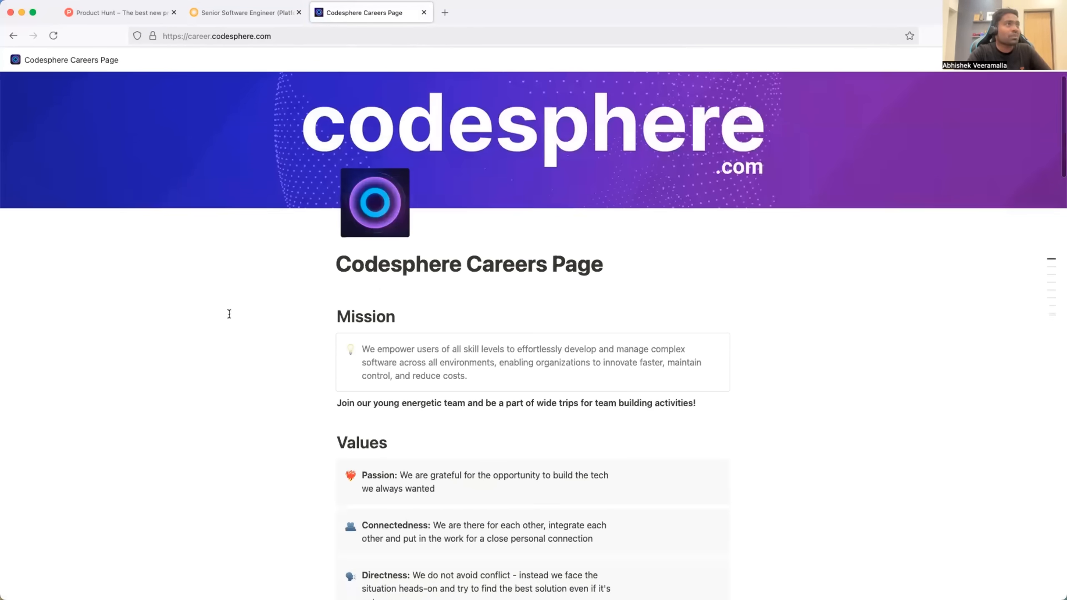
scroll("down", 3)
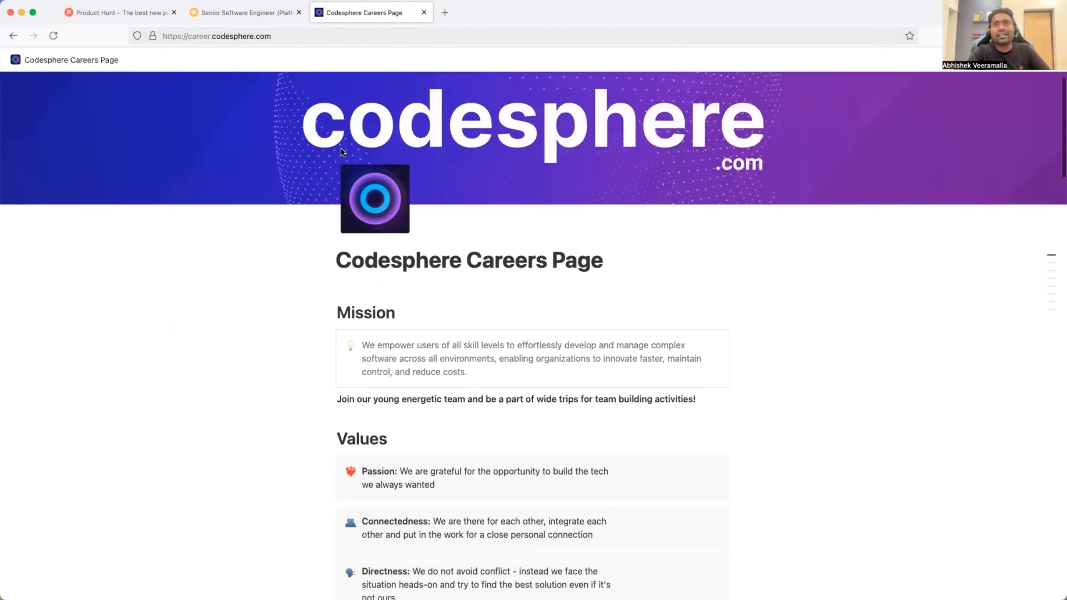
mouse_move(380, 54)
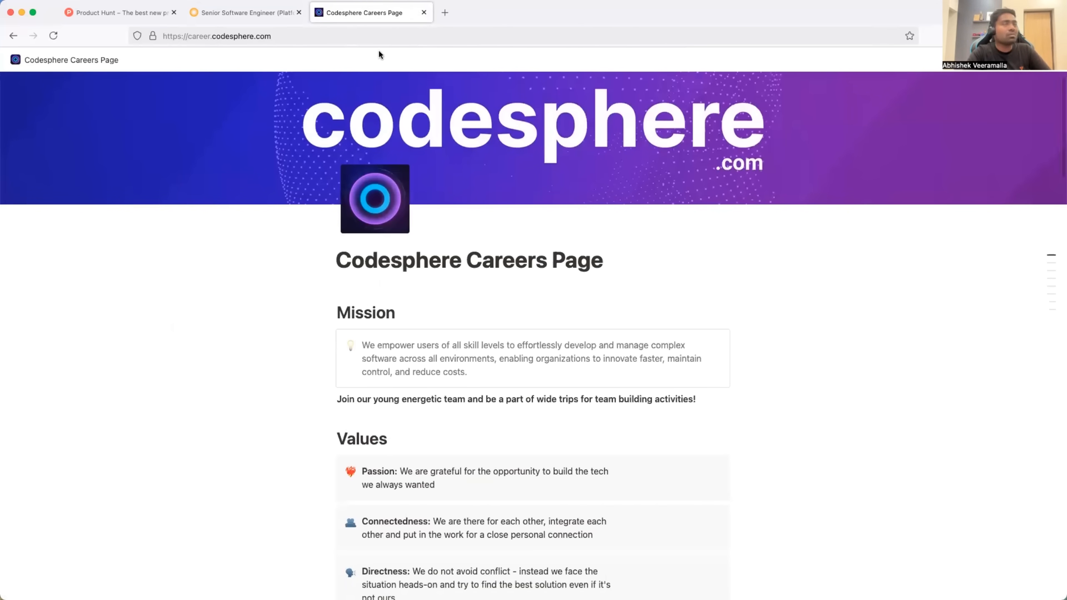
scroll("down", 3)
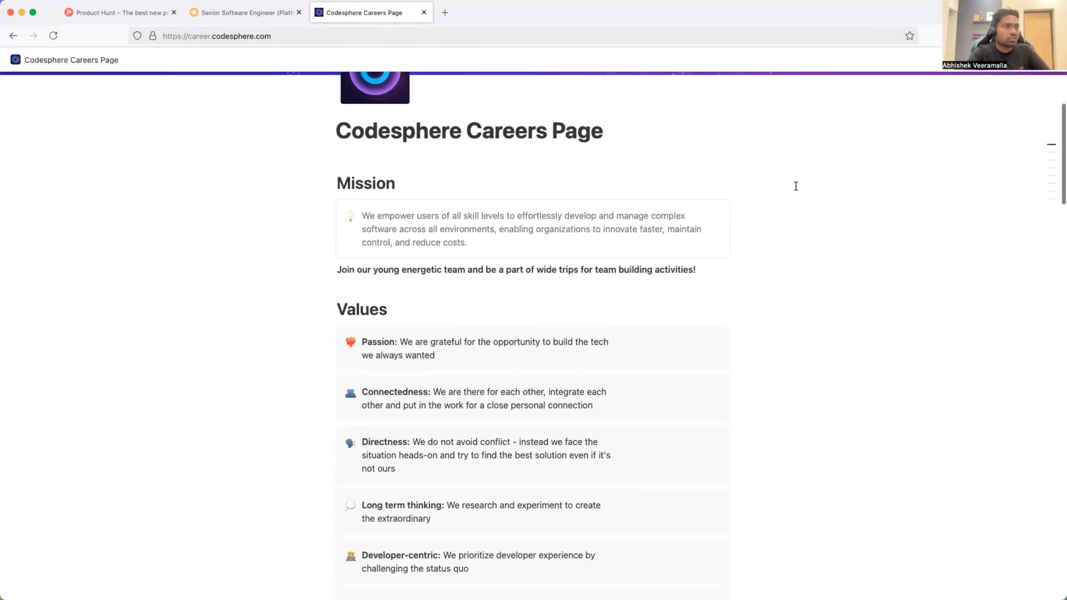
scroll("down", 3)
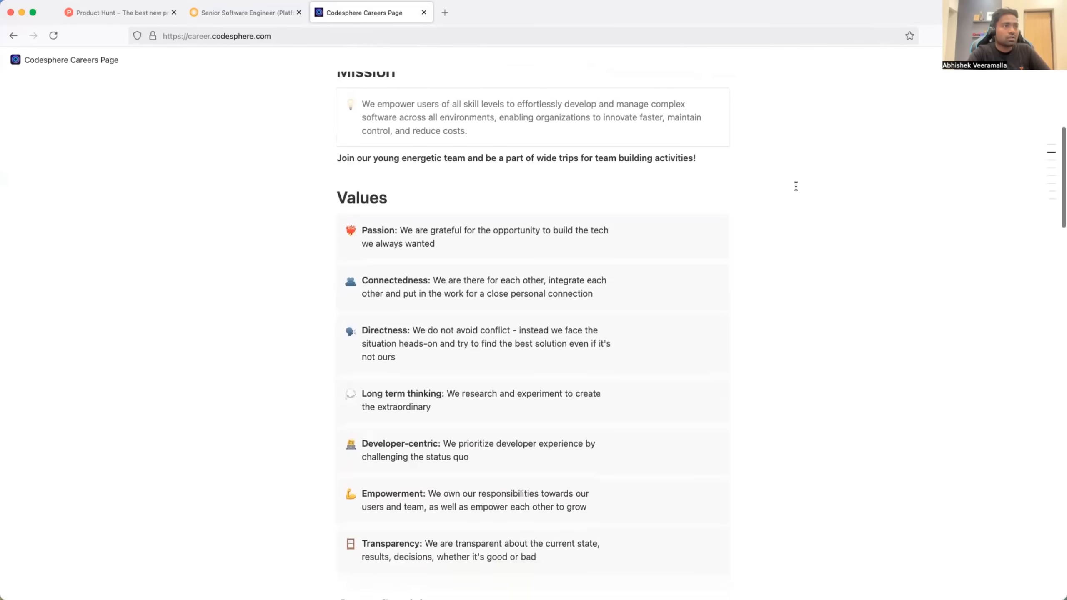
scroll("down", 3)
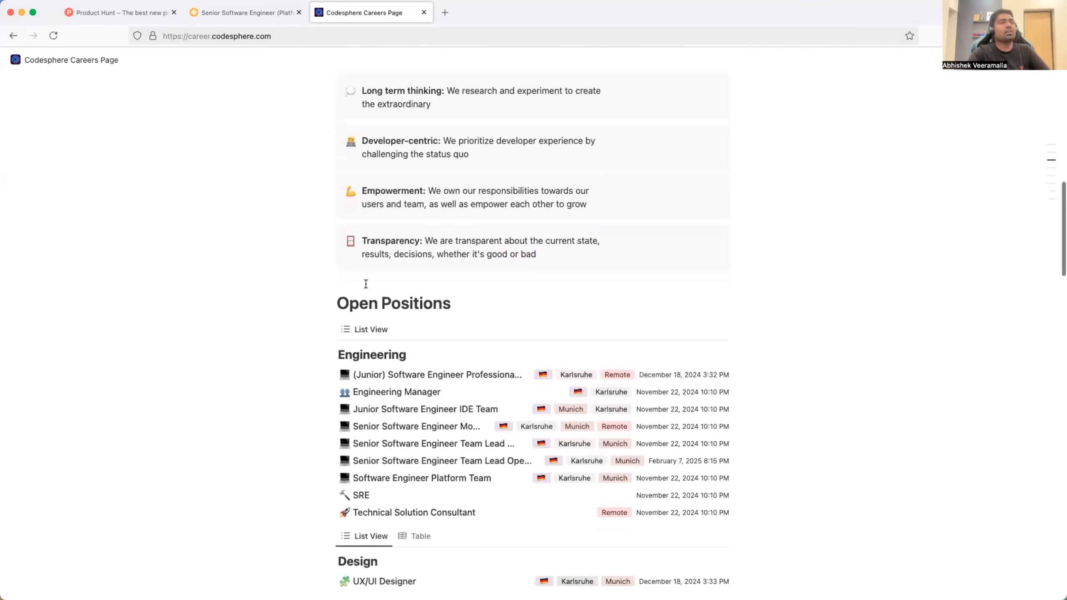
scroll("down", 3)
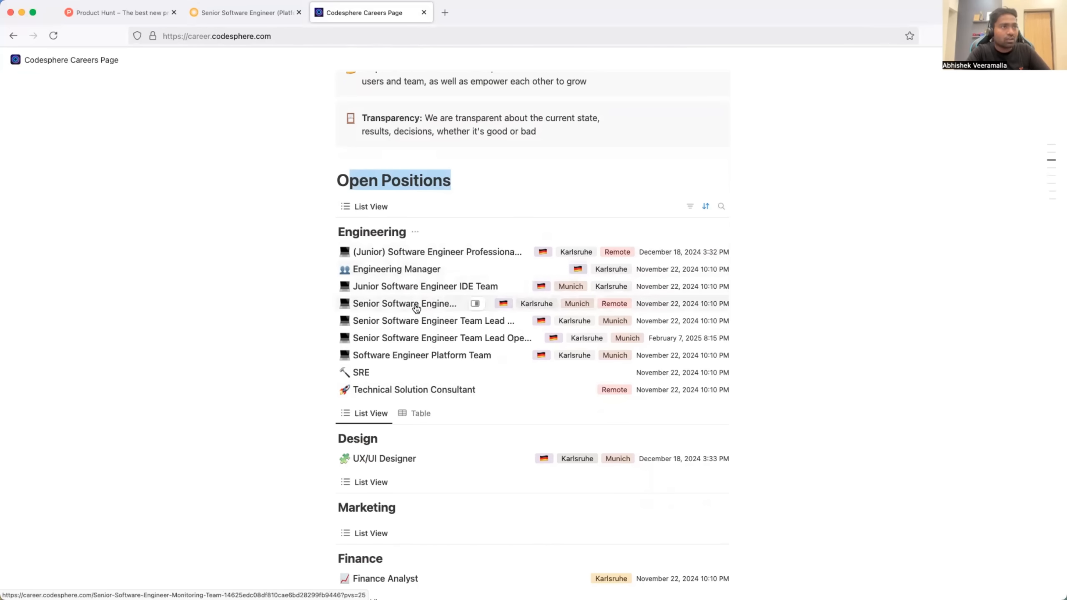
mouse_move(651, 306)
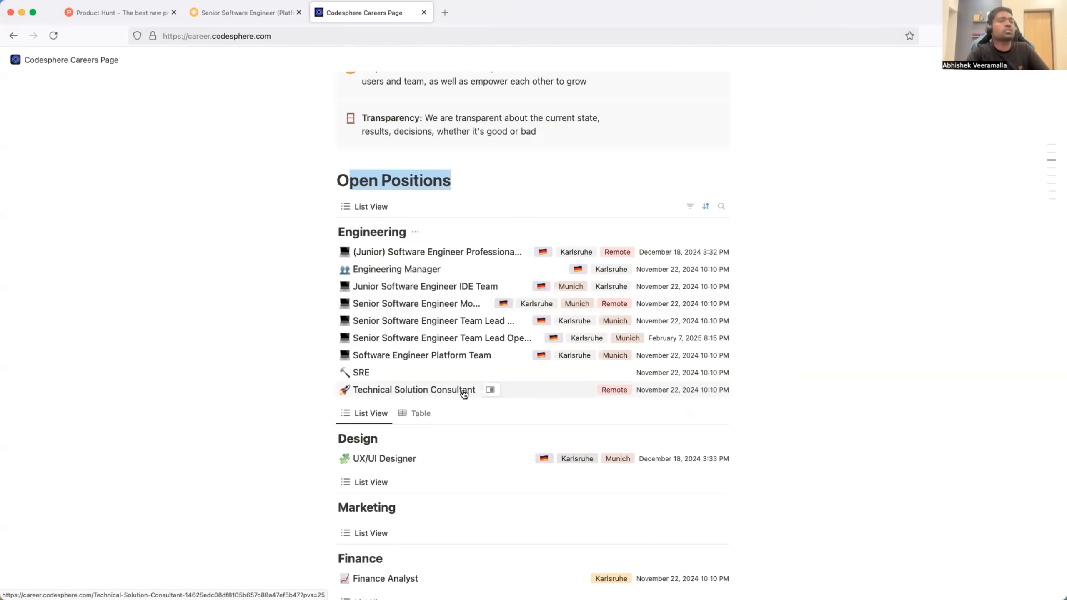
mouse_move(583, 410)
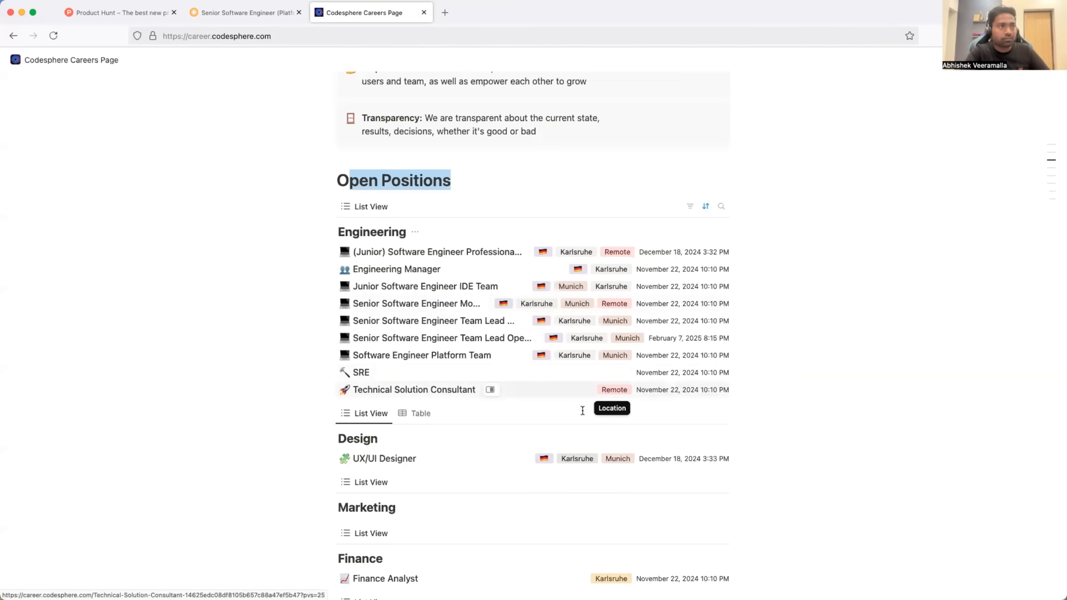
mouse_move(616, 375)
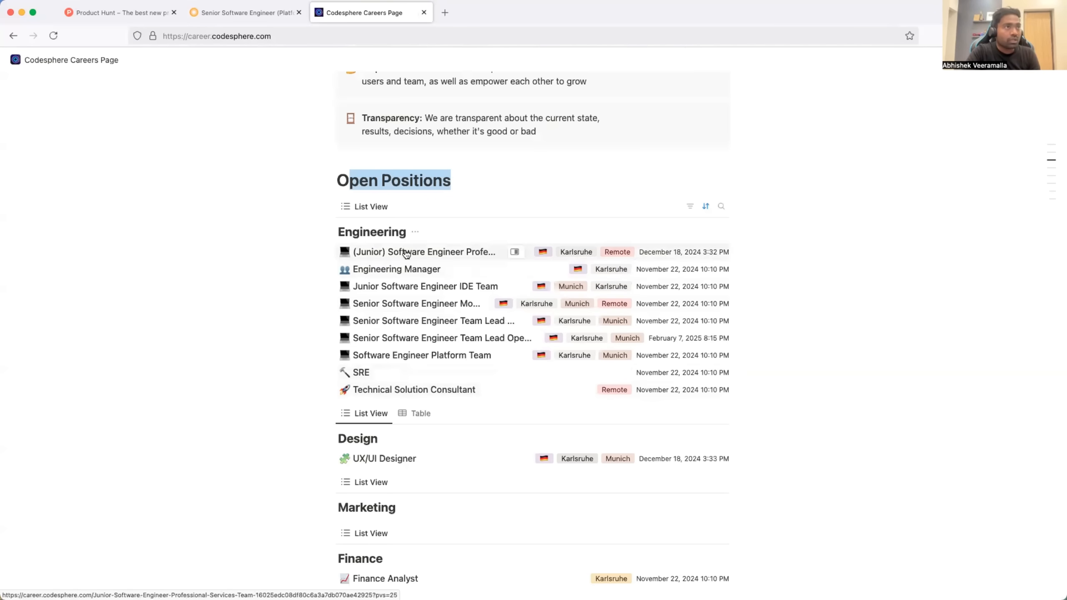
Read the (Junior) Software Engineer Professional Services Team posting, noting its CS fundamentals requirement.
left_click(423, 252)
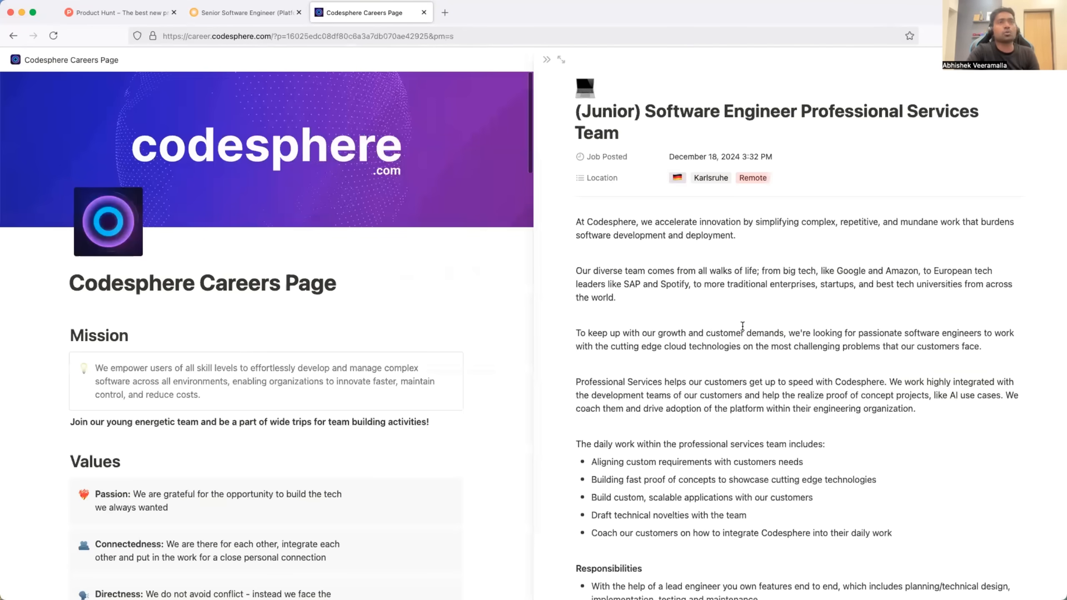
scroll("down", 3)
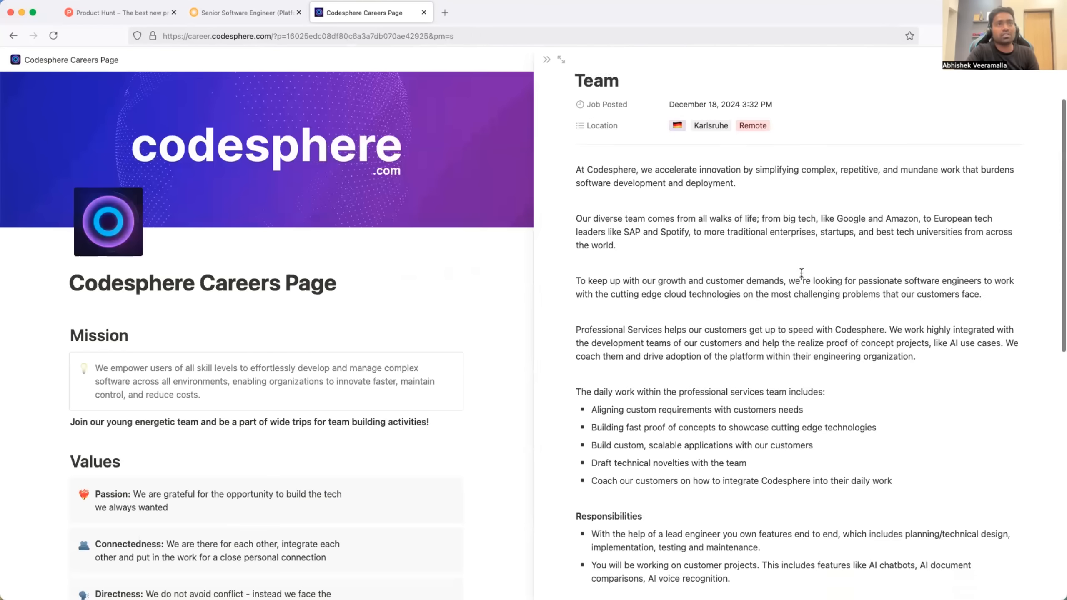
scroll("down", 3)
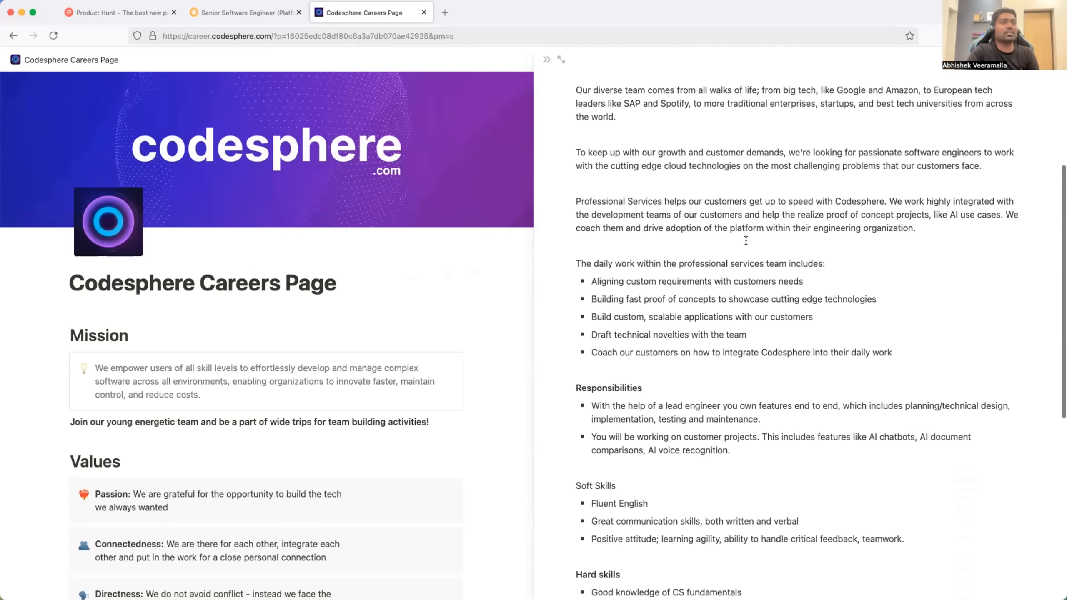
scroll("down", 3)
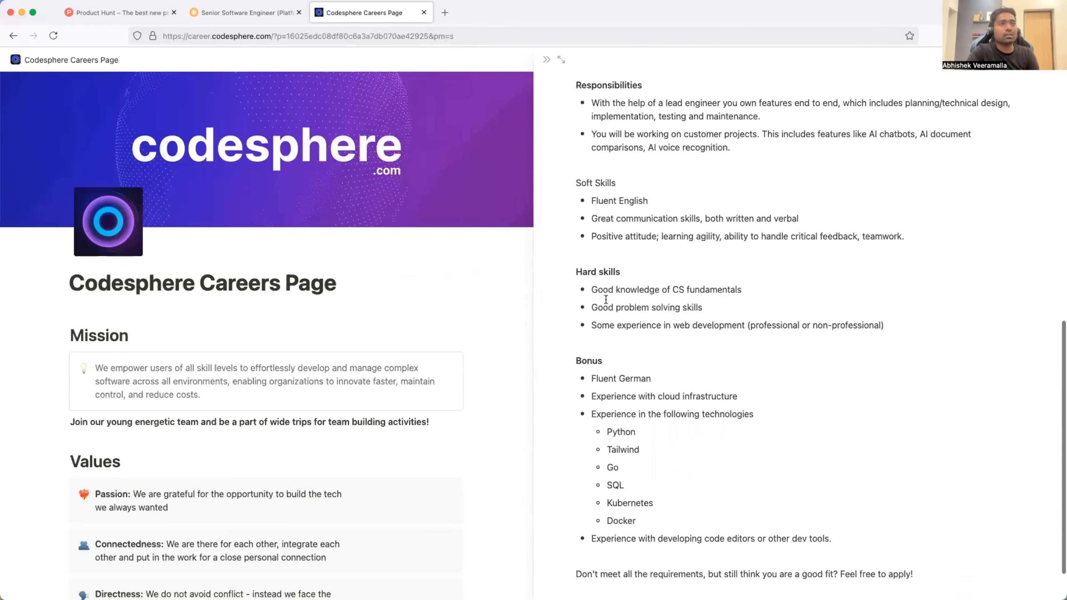
left_click_drag(649, 290, 705, 289)
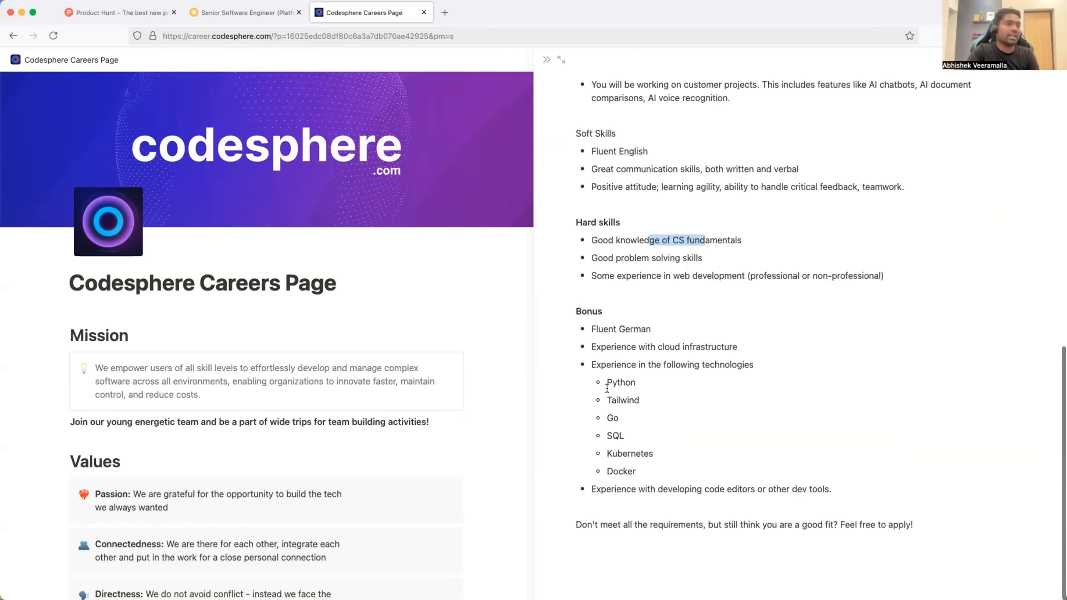
left_click_drag(606, 382, 636, 471)
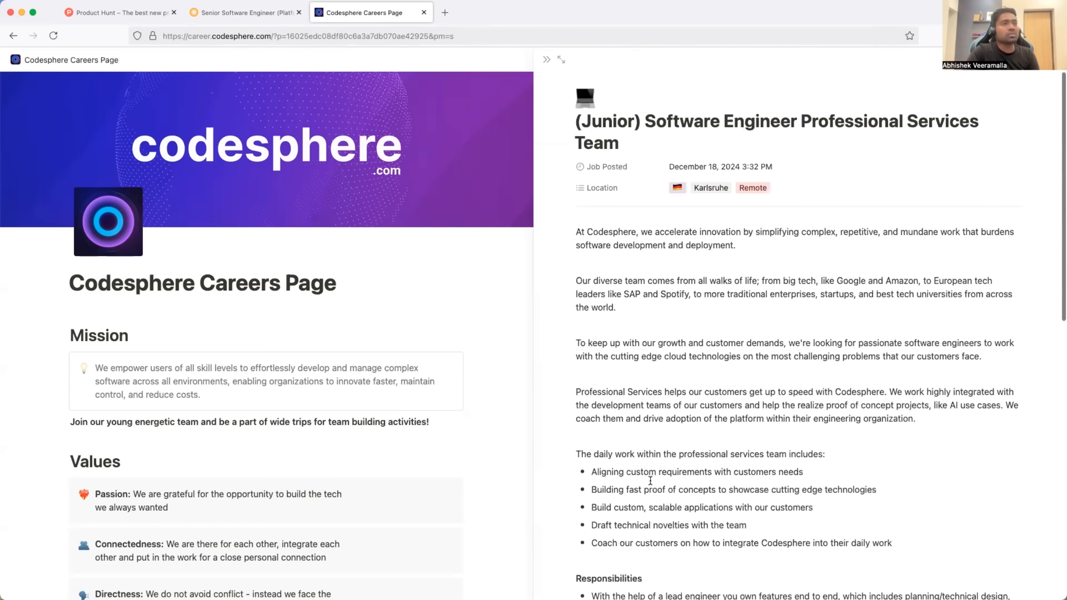
scroll("down", 3)
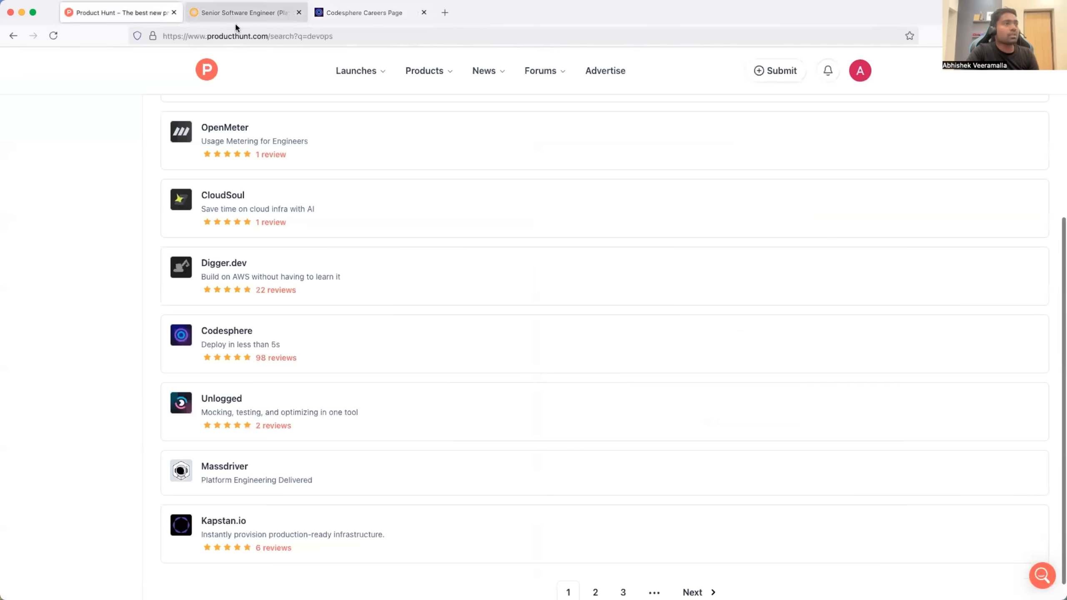
Find Kestra on page 2 of the devops results and start a new tab for a Kestra careers search.
scroll("down", 3)
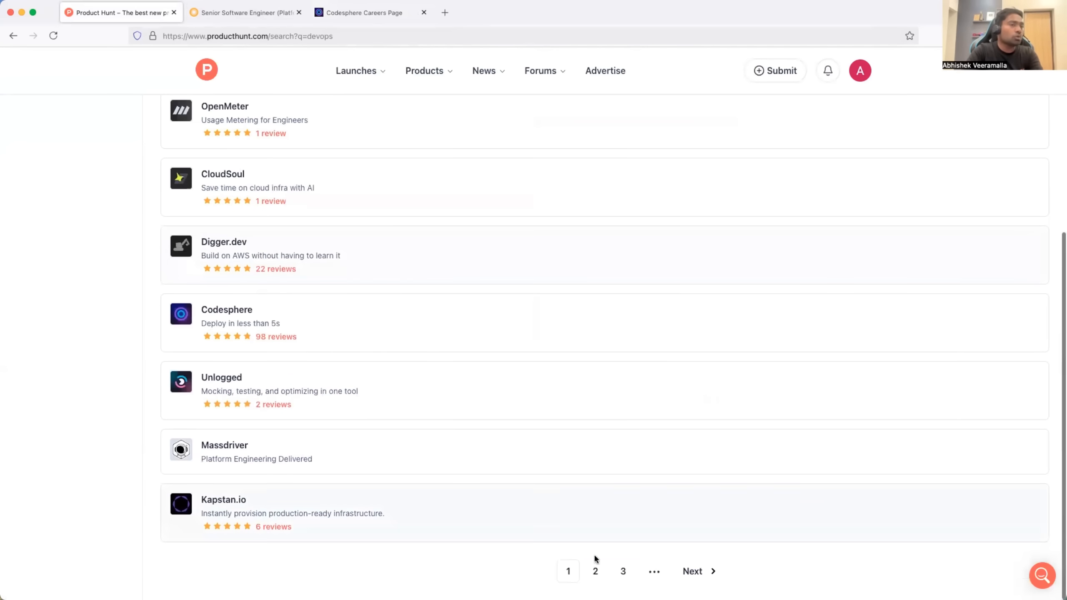
left_click(594, 571)
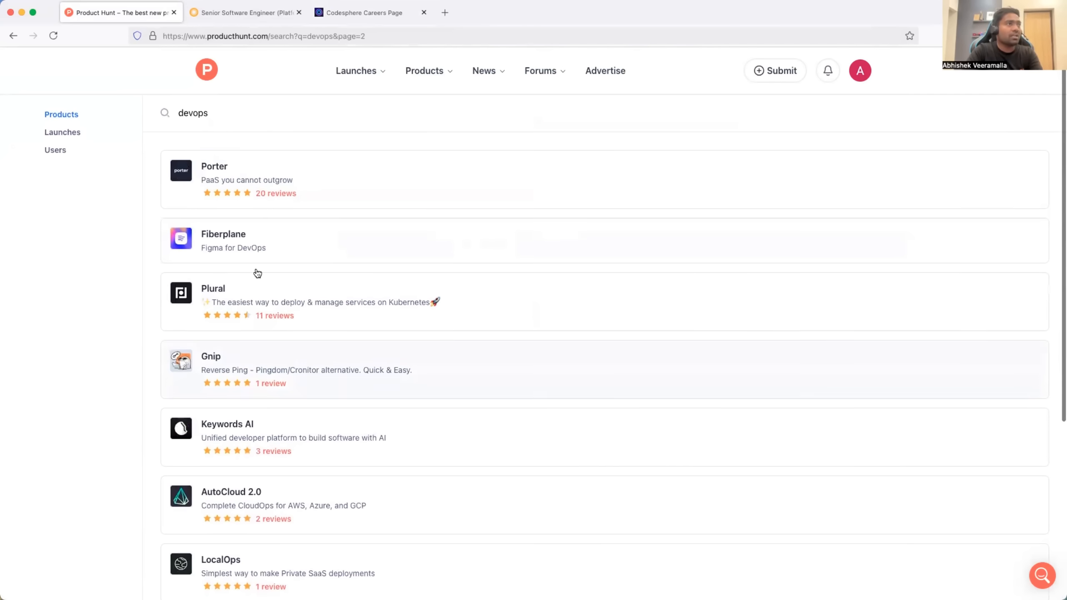
scroll("down", 3)
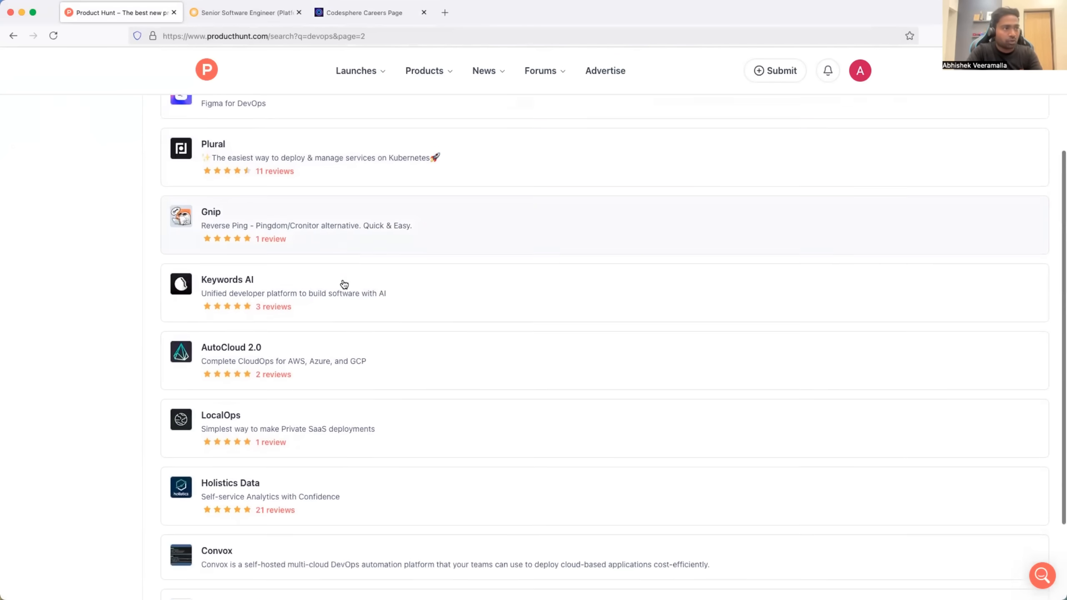
type("kestra")
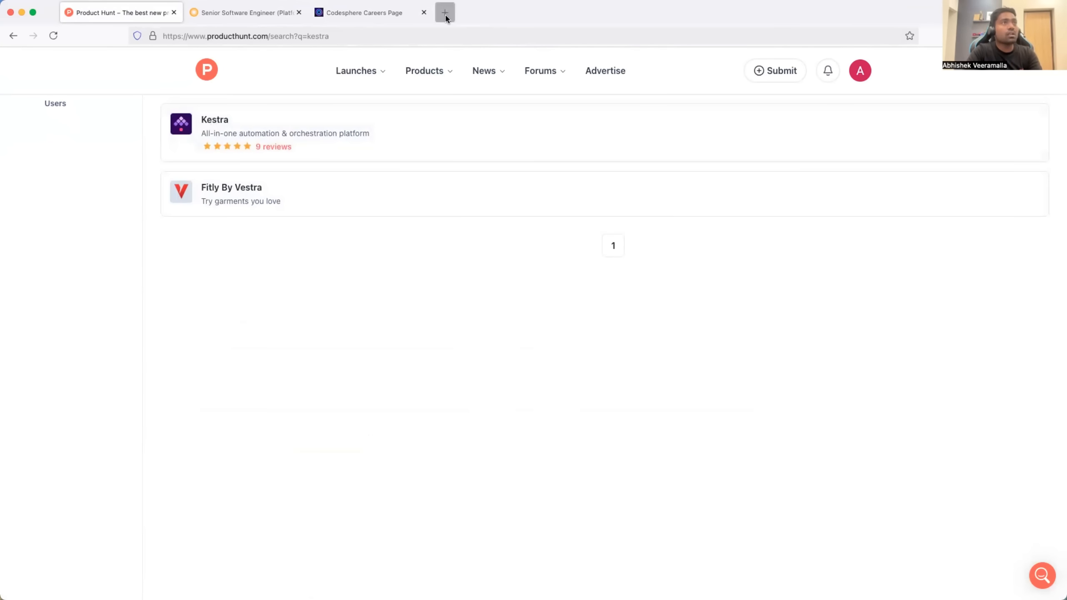
left_click(445, 13)
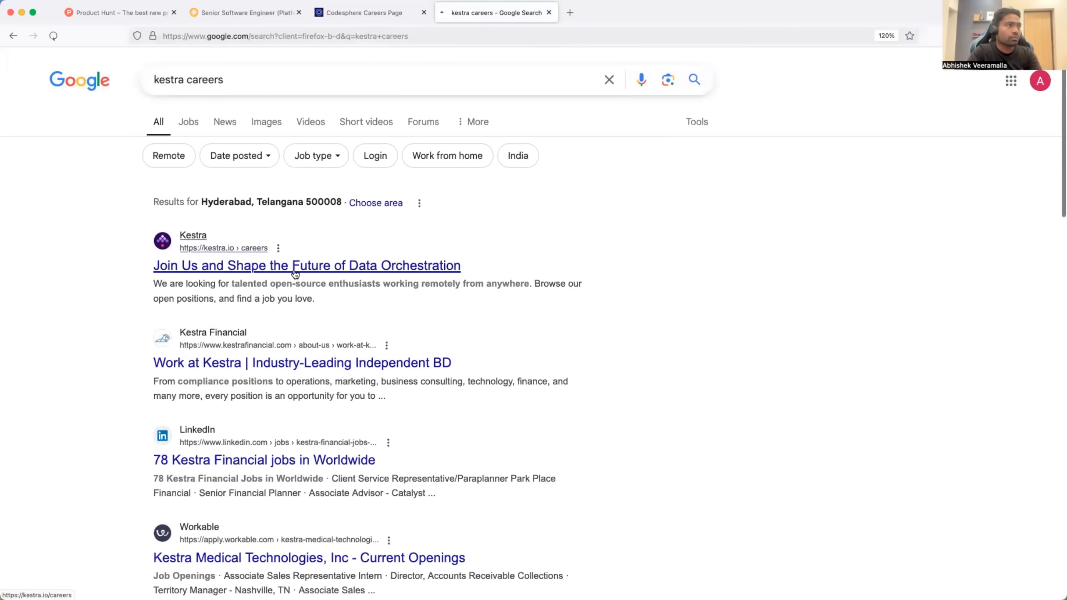
Bring up kestra.io's careers page and browse its remote openings, starting with the Java Software Engineer posting.
left_click(306, 265)
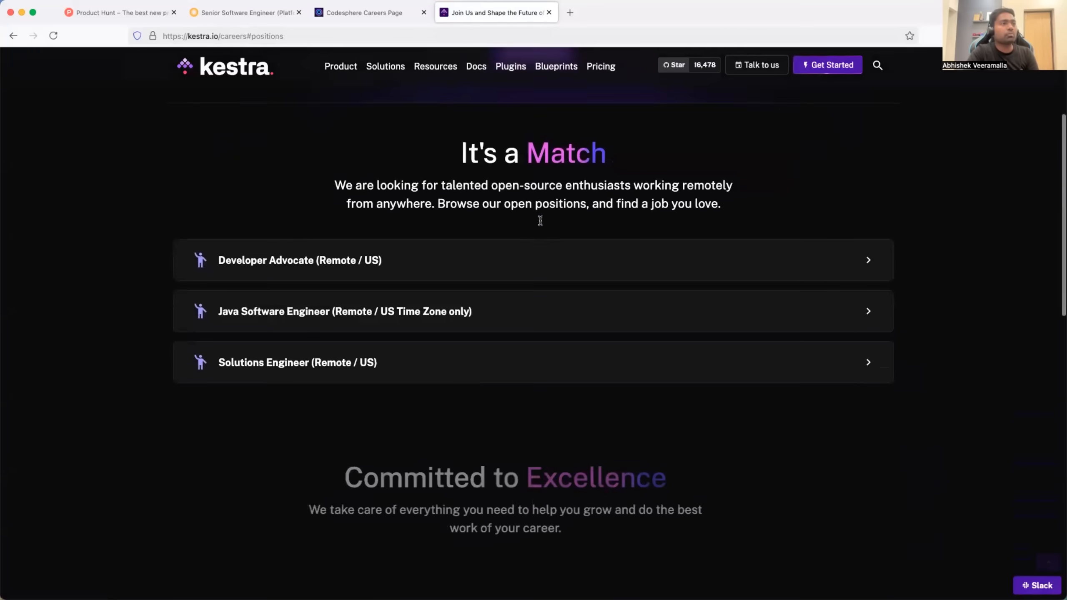
scroll("down", 3)
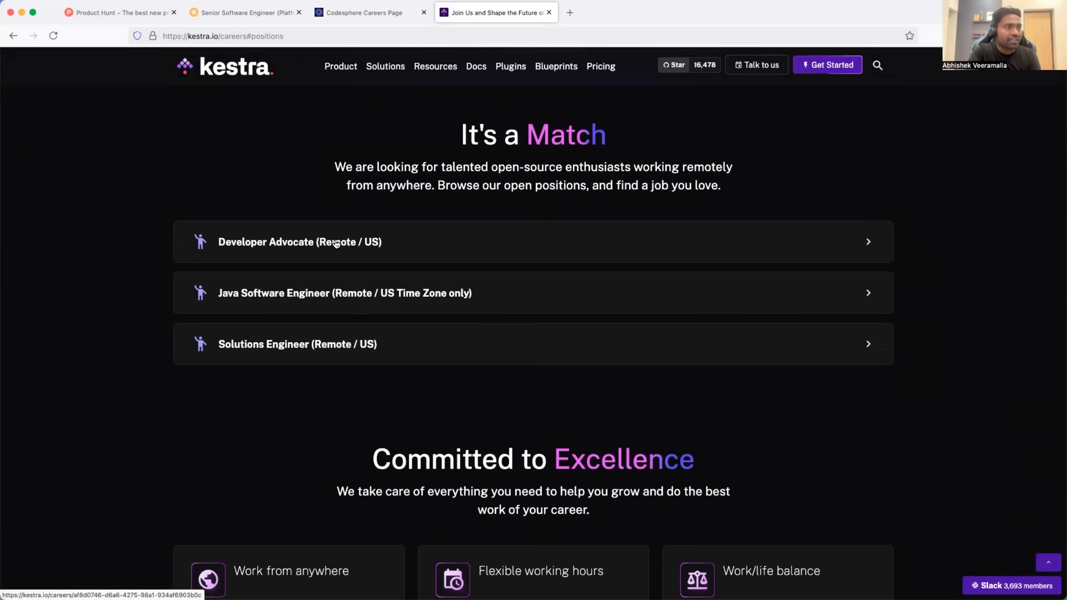
left_click(299, 242)
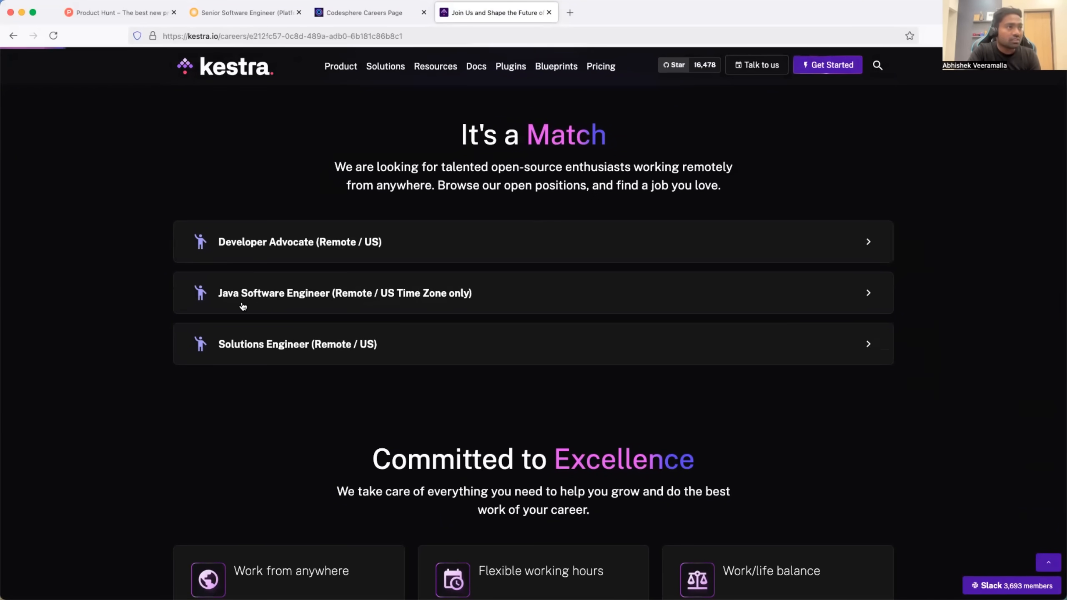
left_click(345, 293)
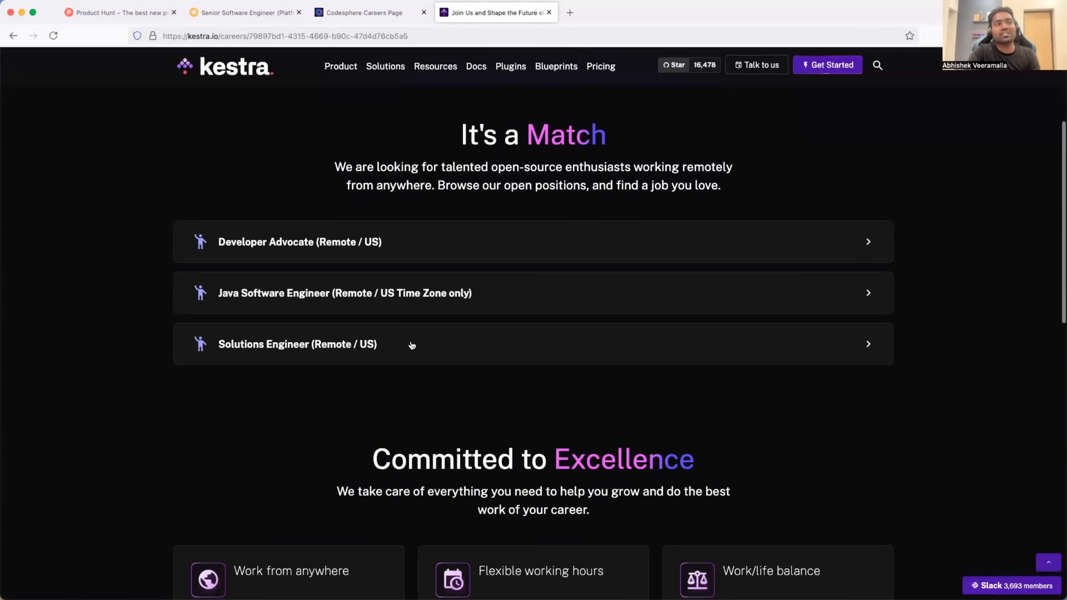
Read the Solutions Engineer (Remote / US) posting down to its hiring process and back to the top.
left_click(297, 343)
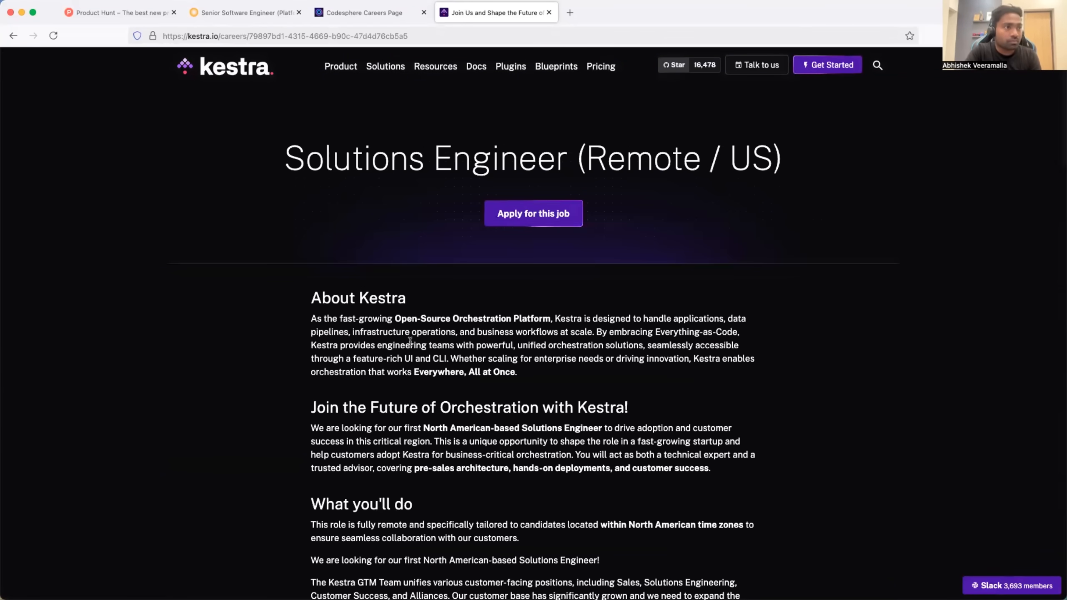
scroll("down", 3)
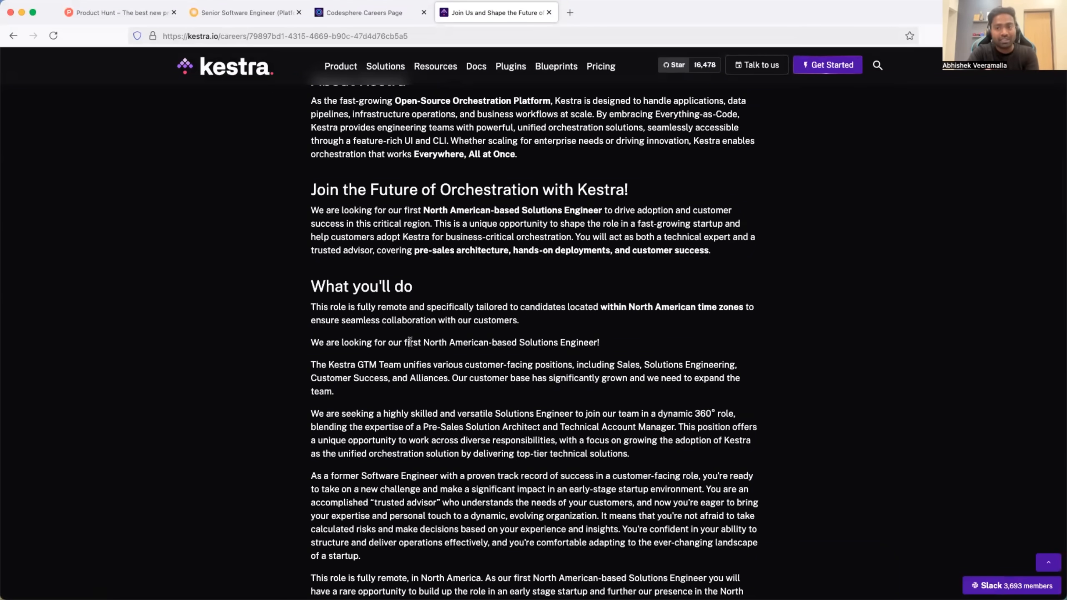
scroll("down", 3)
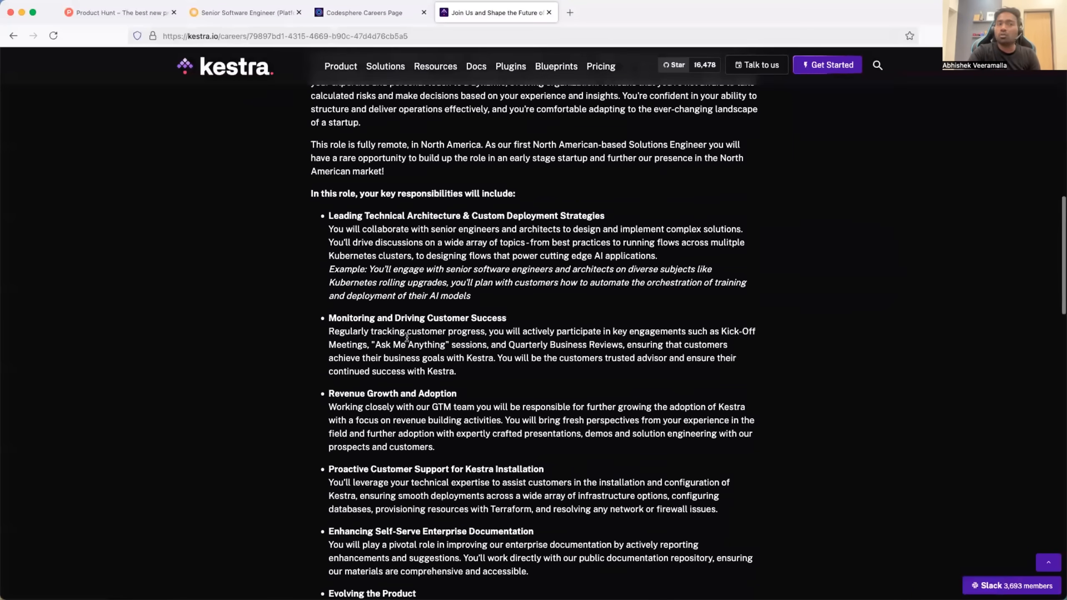
scroll("down", 3)
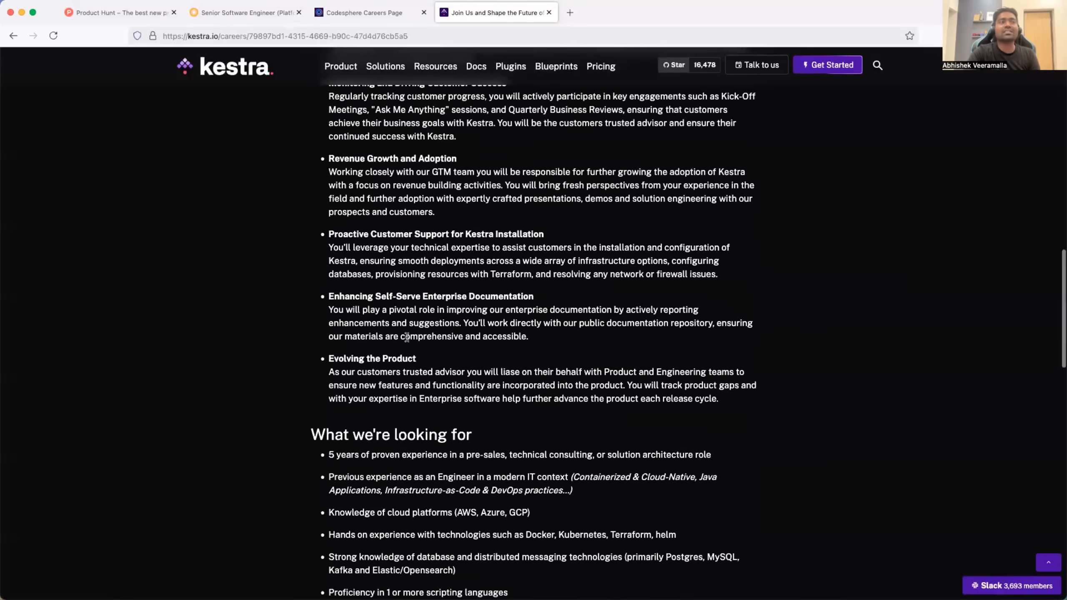
scroll("down", 3)
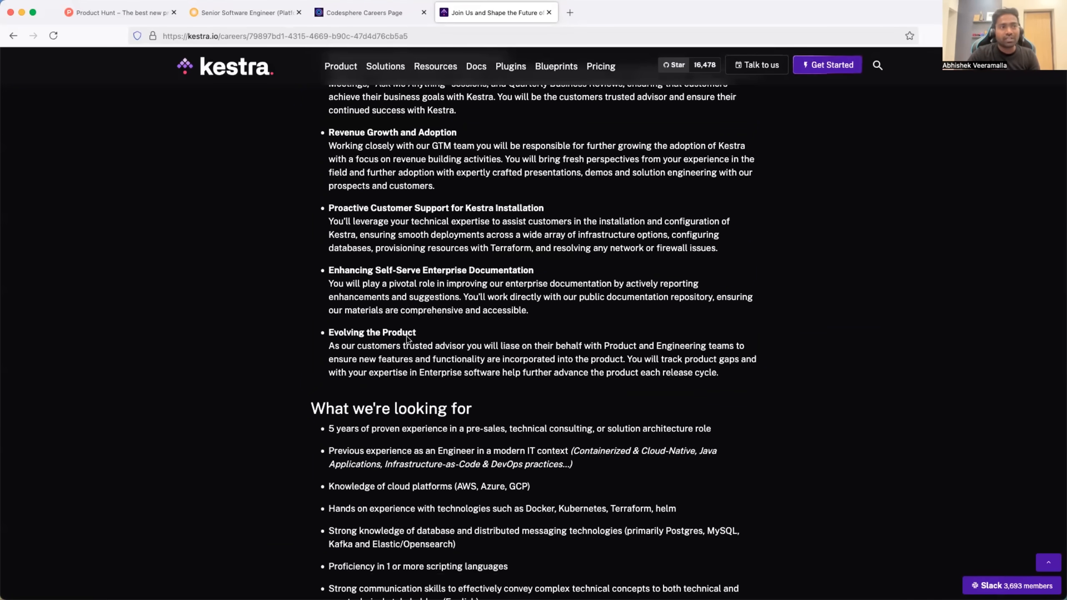
scroll("down", 3)
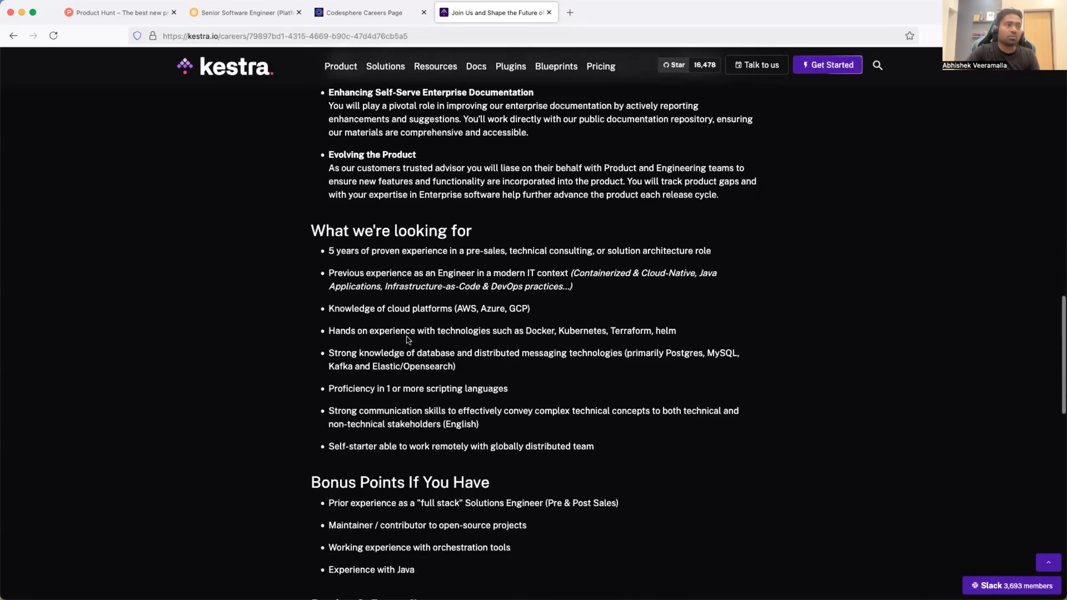
scroll("down", 3)
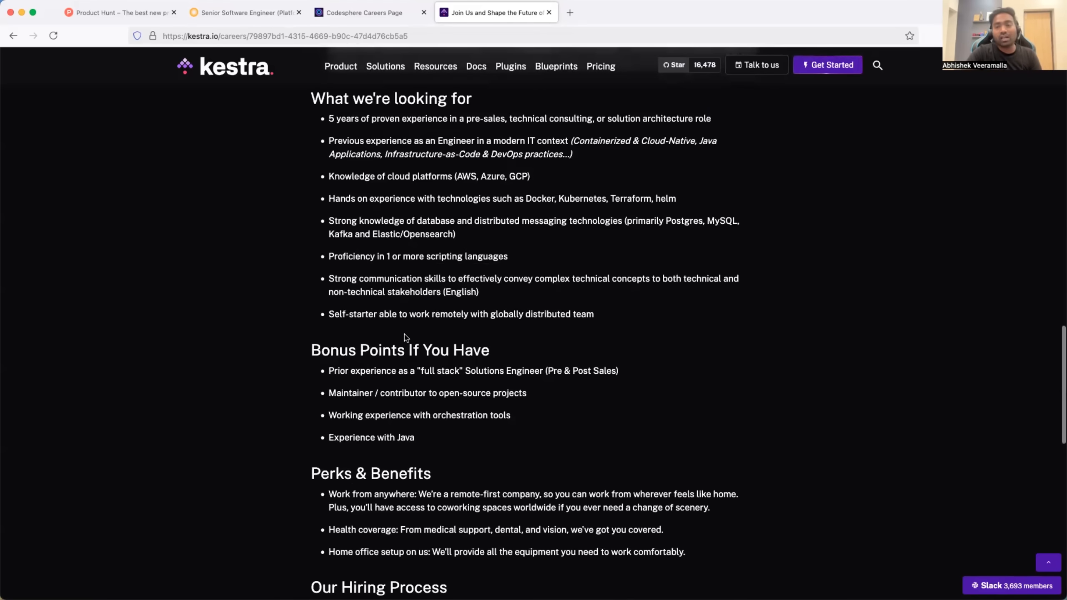
scroll("down", 3)
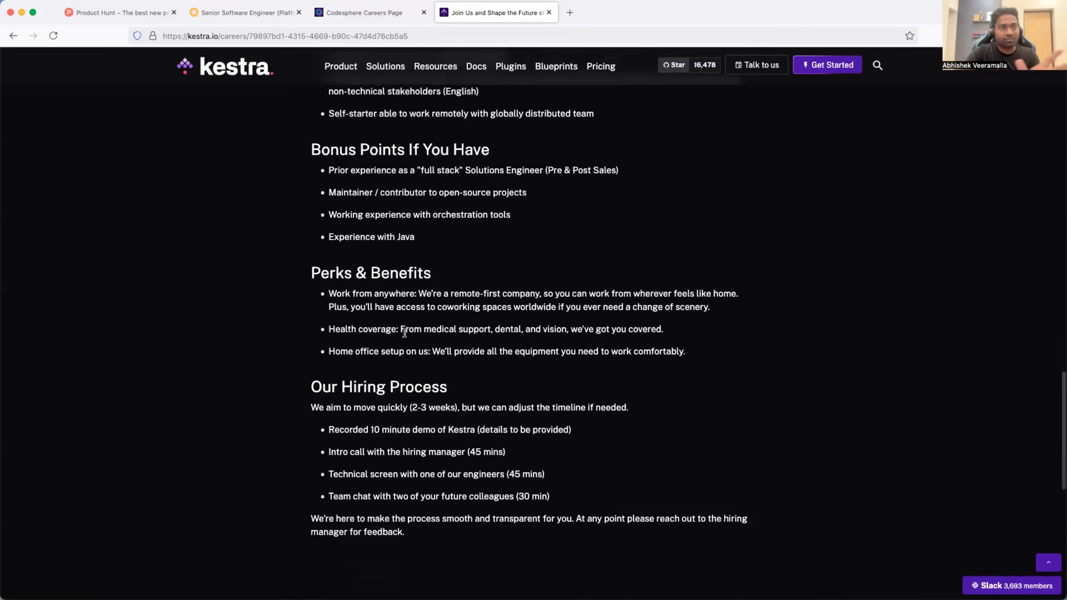
scroll("down", 3)
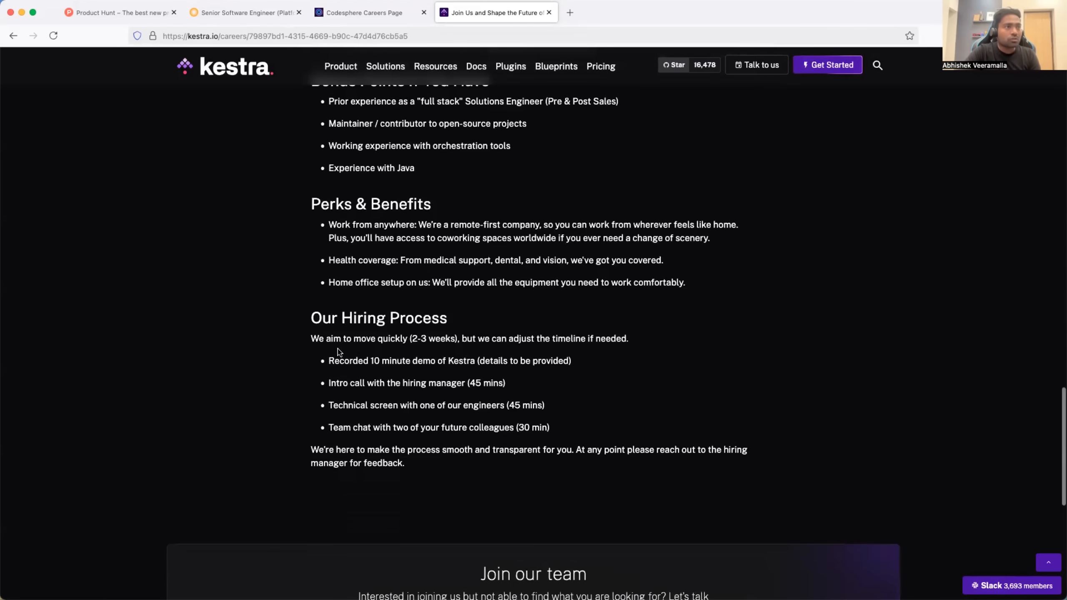
left_click_drag(327, 338, 590, 476)
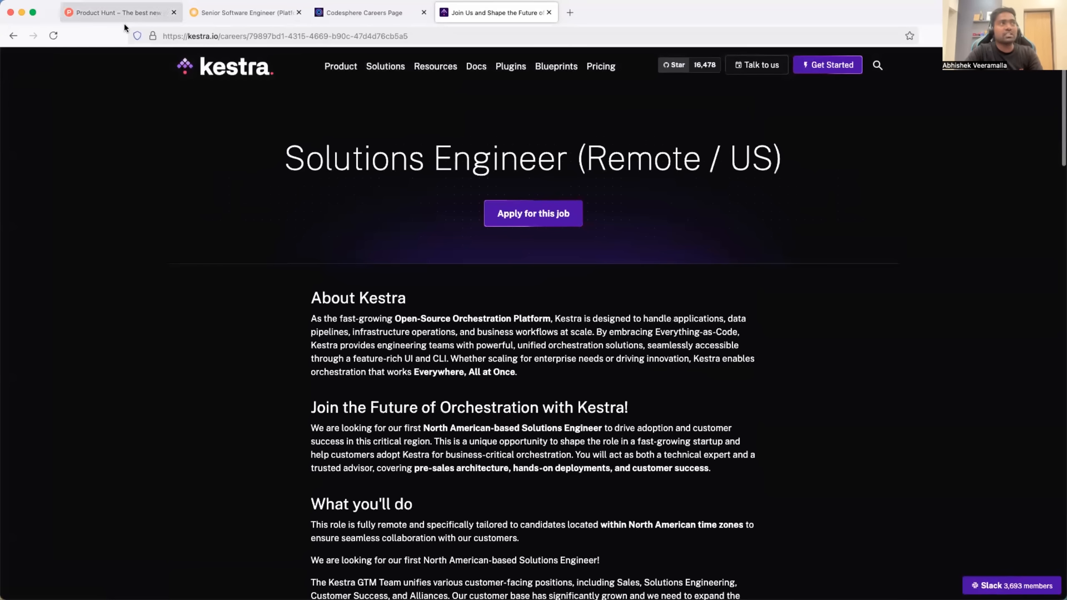
Switch back to the Product Hunt Kestra search results.
left_click(116, 12)
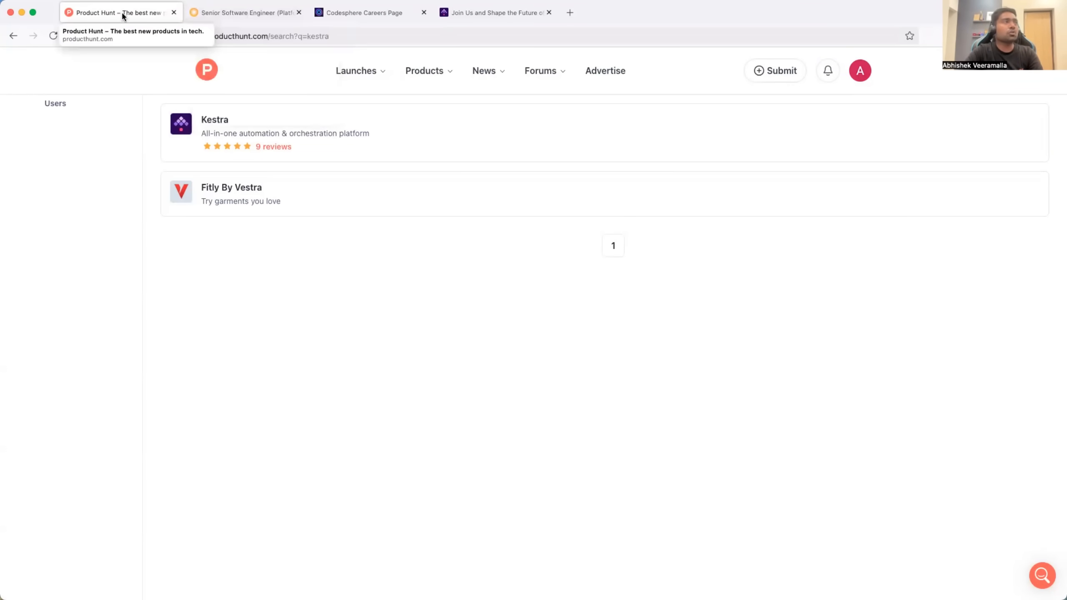
Reach the Product Hunt home page via a Google search for 'product h' and focus its search box.
left_click(367, 13)
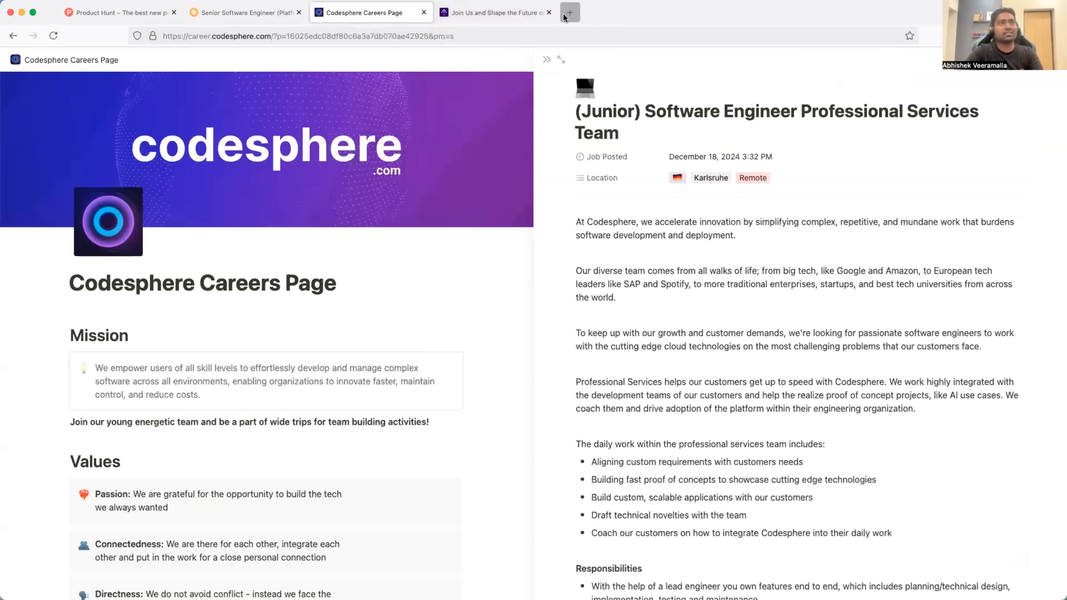
type("product hunt")
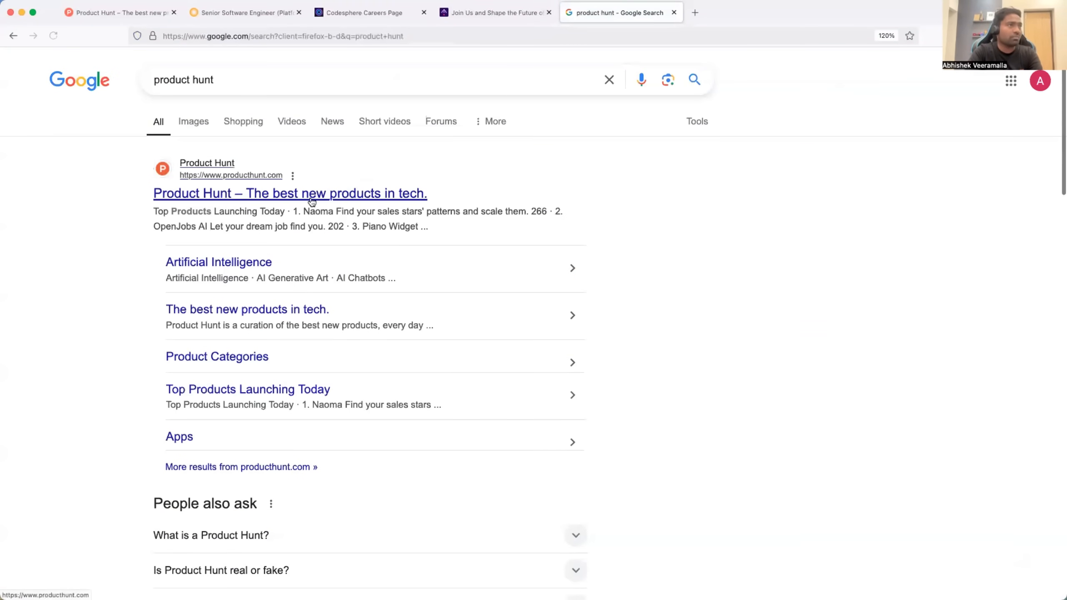
left_click(290, 193)
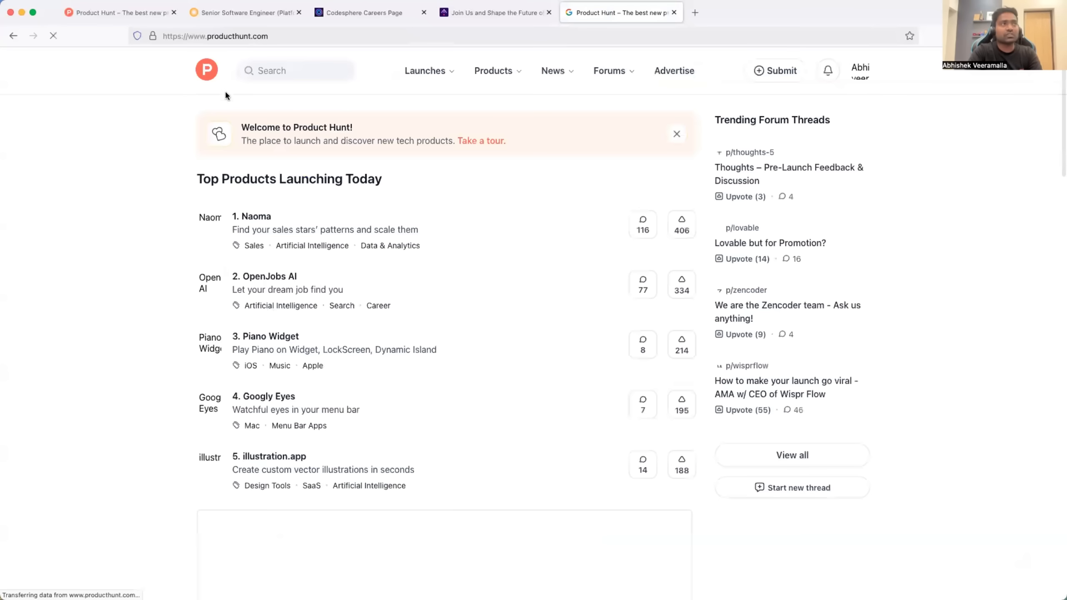
left_click(295, 70)
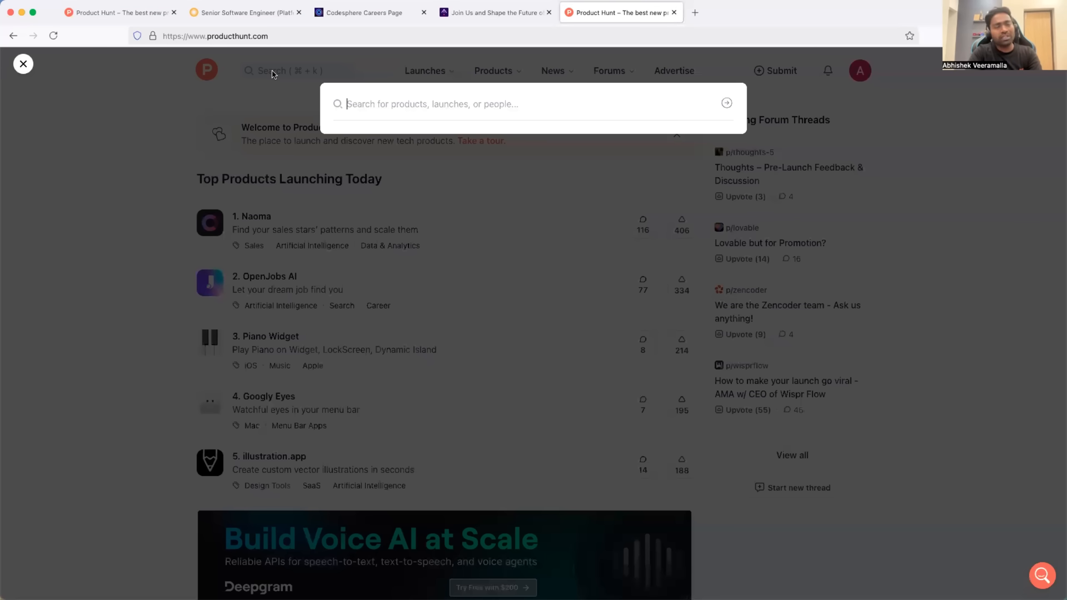
Search Product Hunt for 'SRE' and browse the matching launches to the end of the first page.
type("SRE")
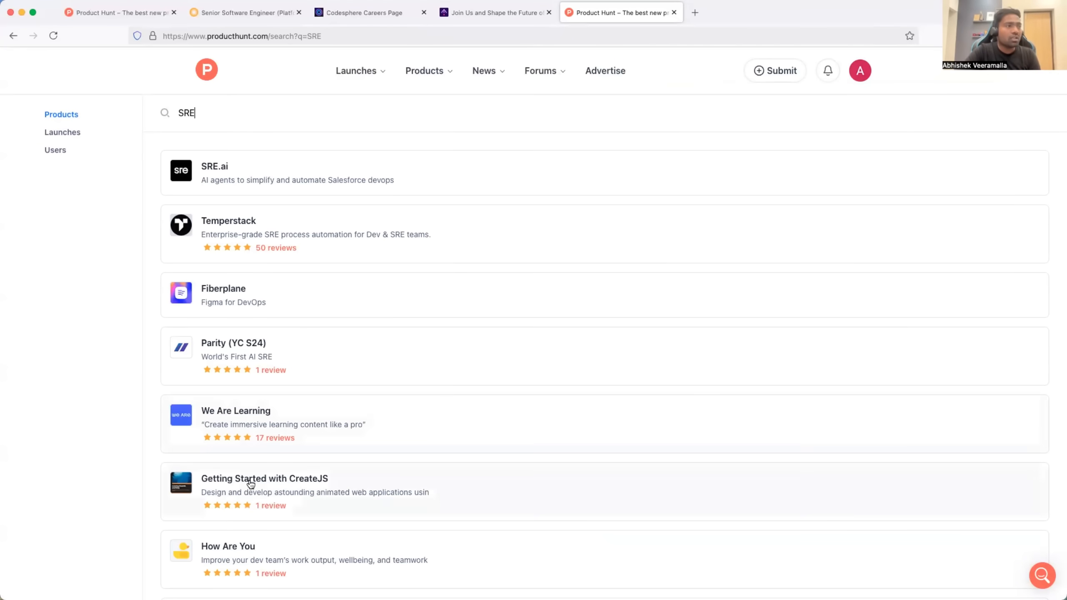
scroll("down", 3)
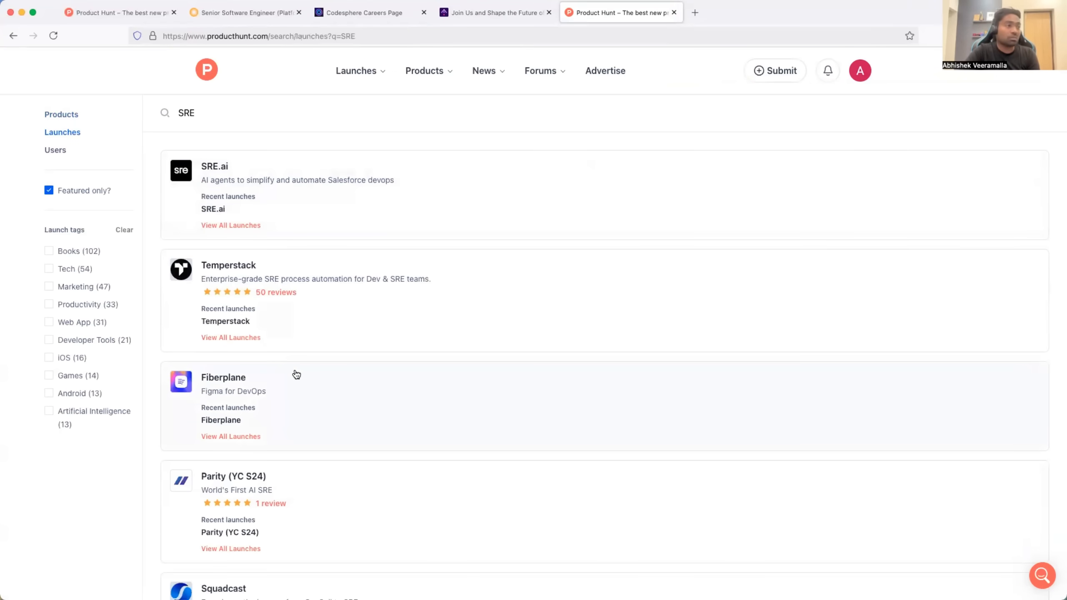
scroll("down", 3)
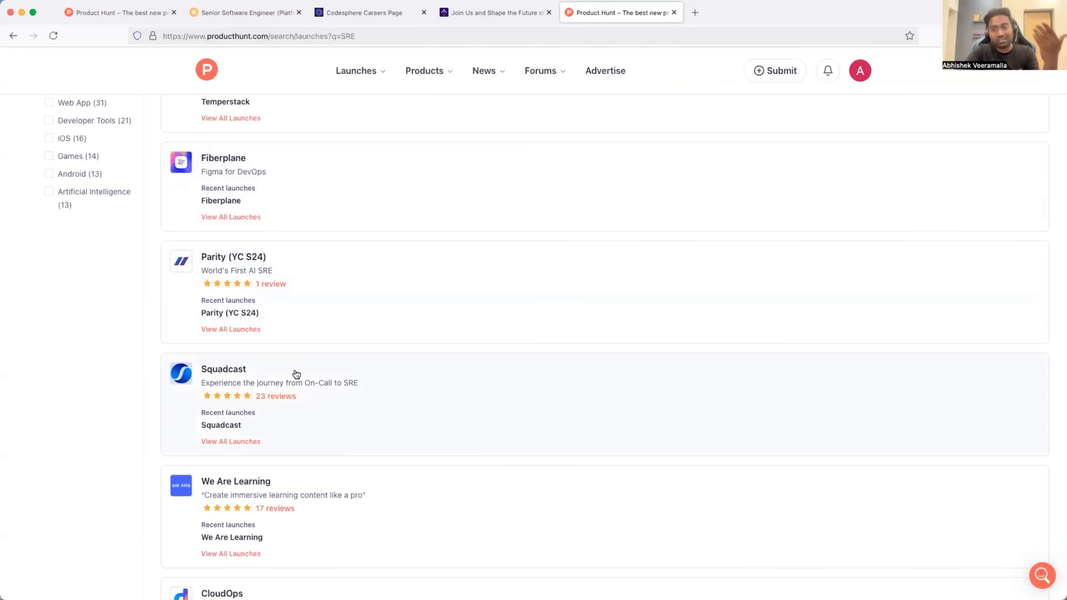
scroll("down", 3)
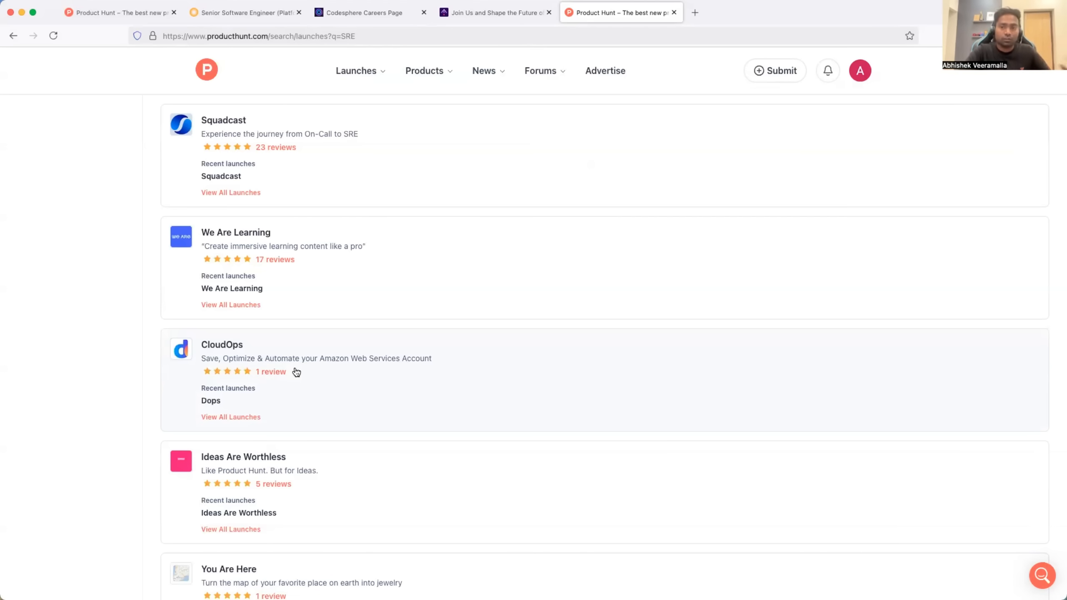
scroll("down", 3)
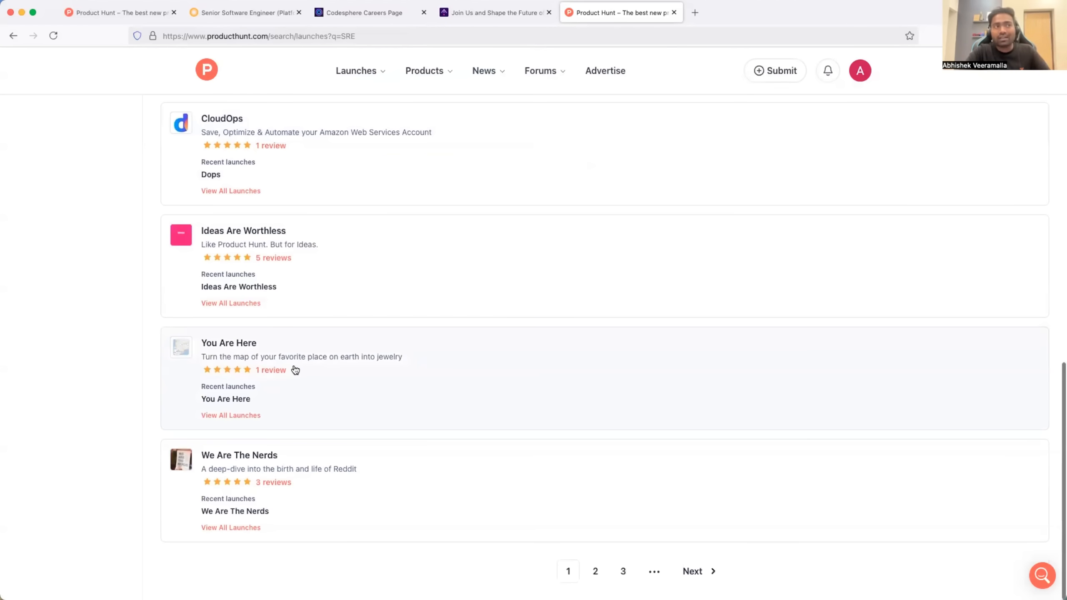